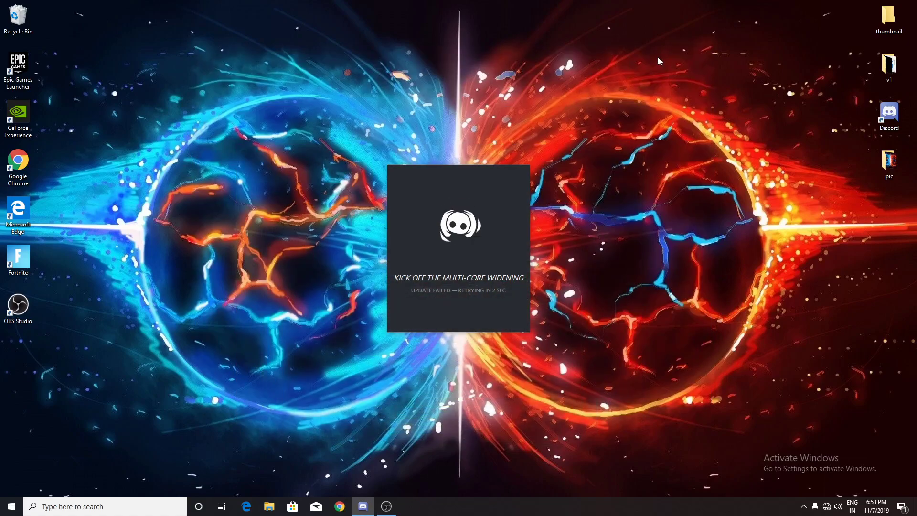
pyautogui.moveTo(540, 418)
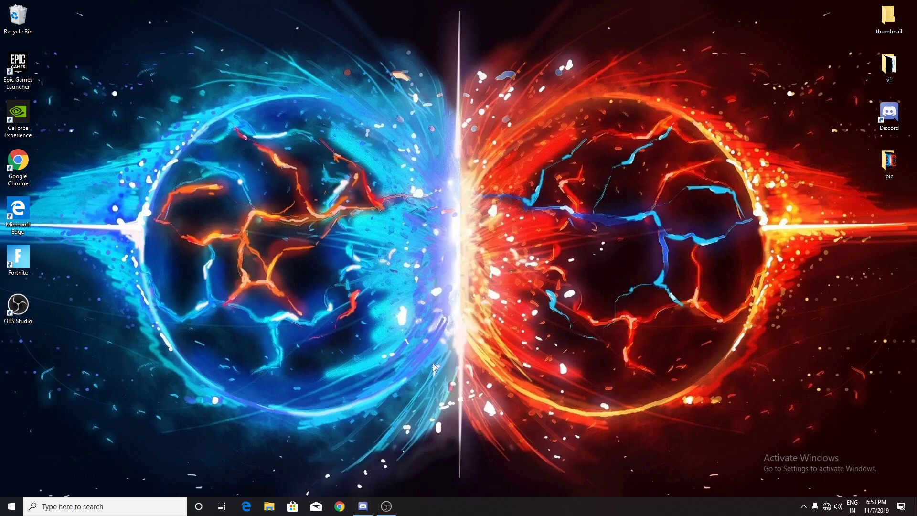
pyautogui.moveTo(597, 269)
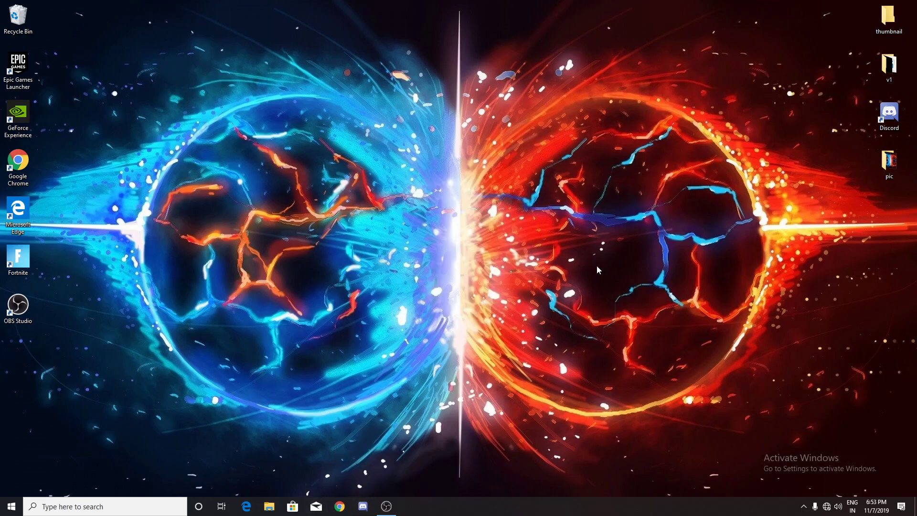
pyautogui.moveTo(804, 384)
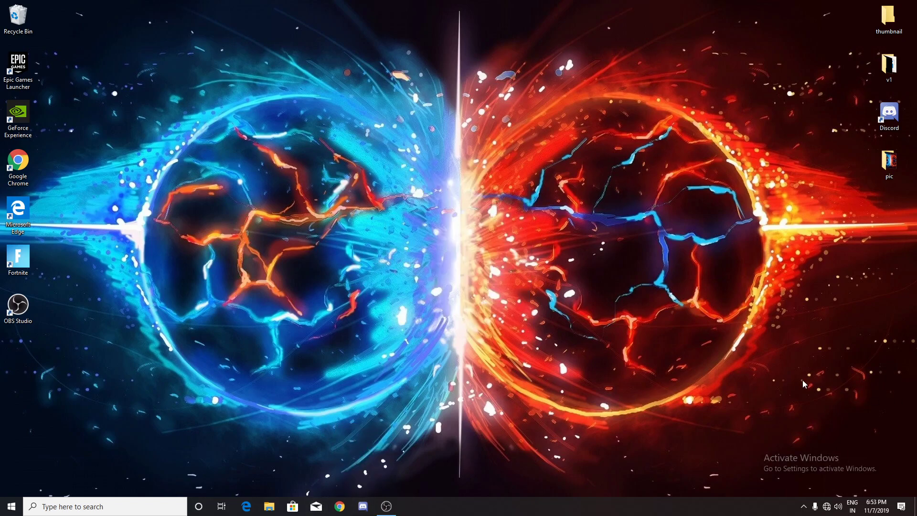
pyautogui.moveTo(653, 312)
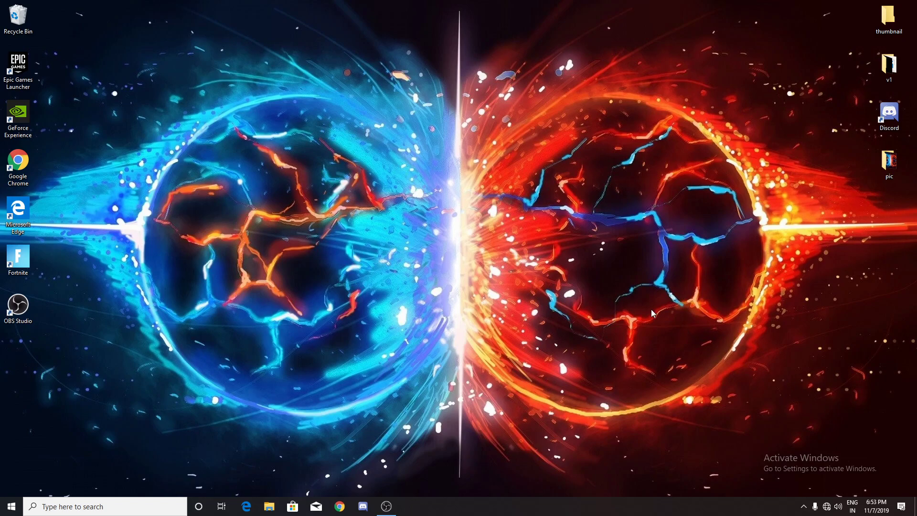
pyautogui.moveTo(604, 162)
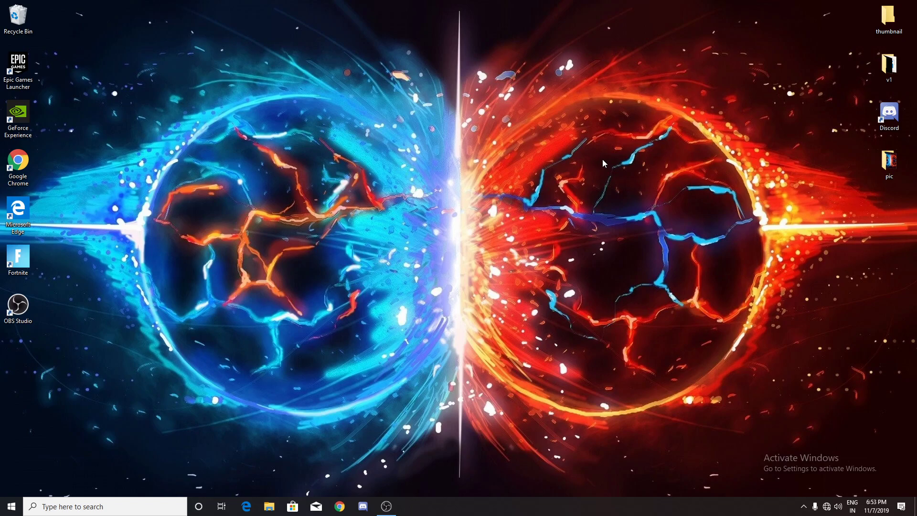
pyautogui.moveTo(602, 179)
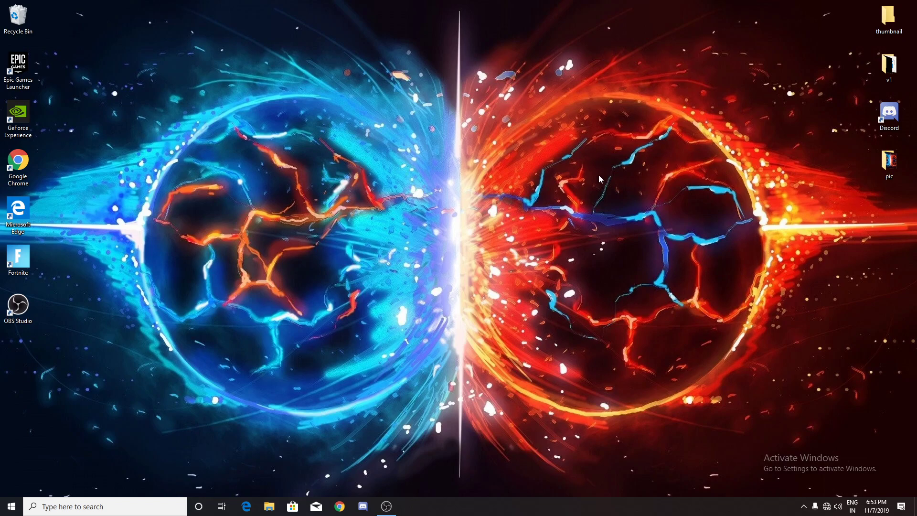
pyautogui.moveTo(599, 173)
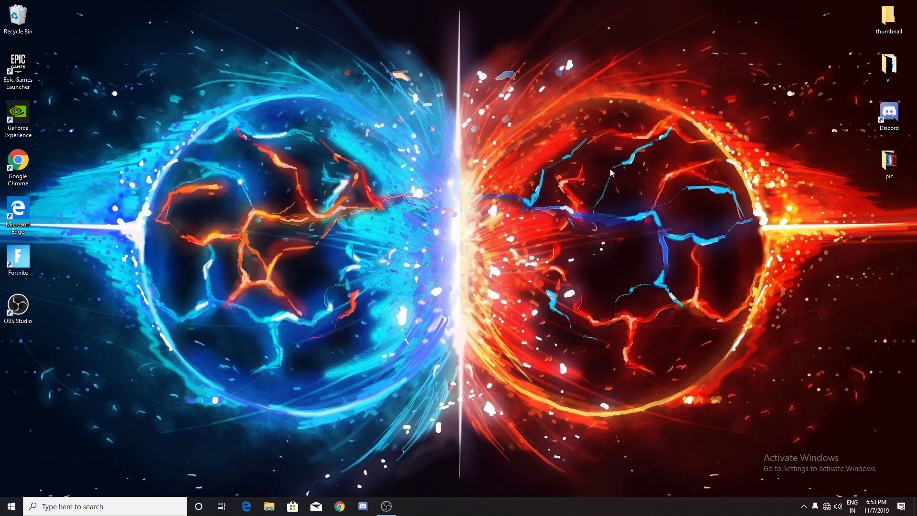
pyautogui.moveTo(608, 171)
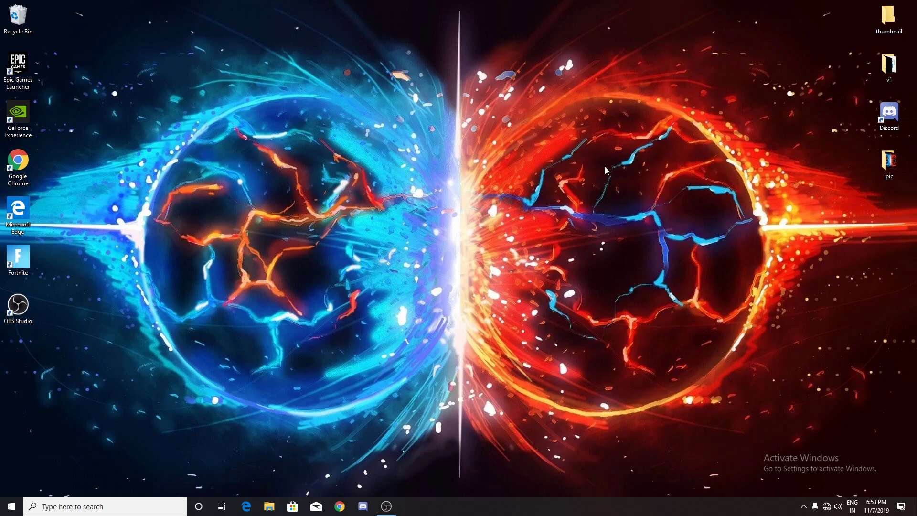
pyautogui.moveTo(520, 209)
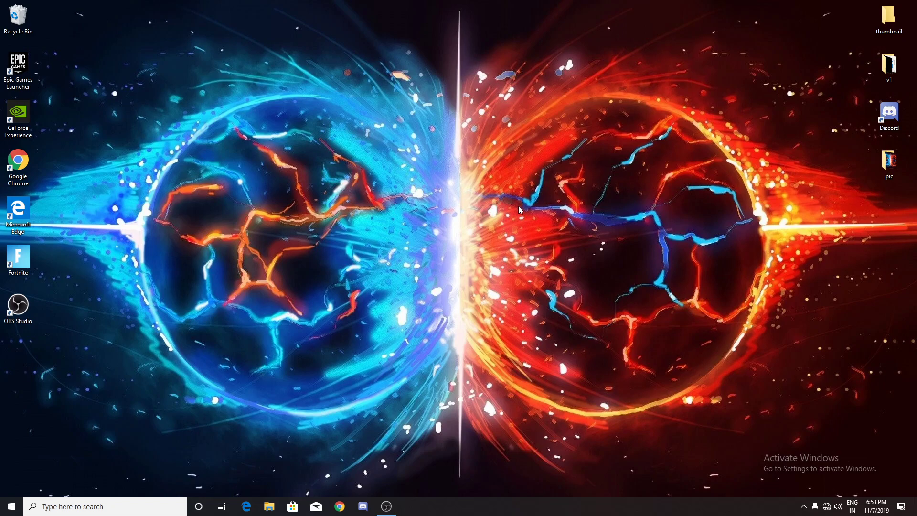
pyautogui.moveTo(465, 226)
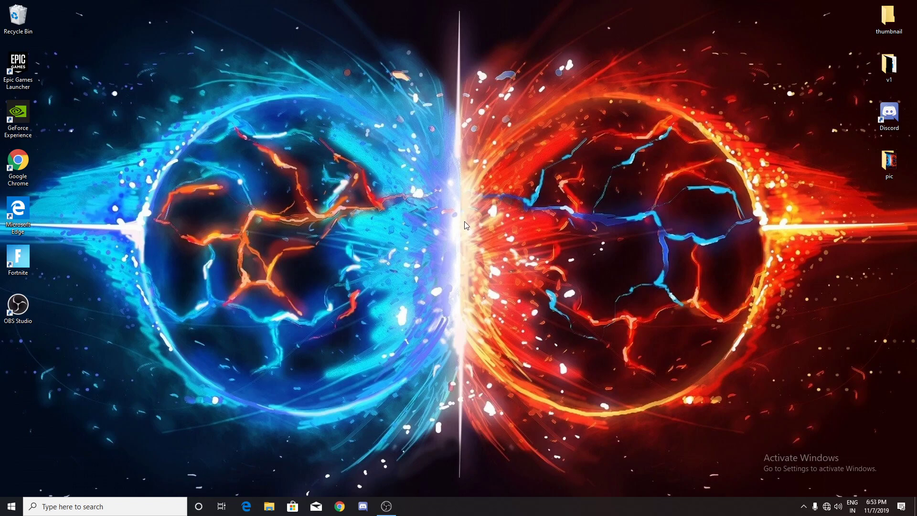
pyautogui.moveTo(446, 238)
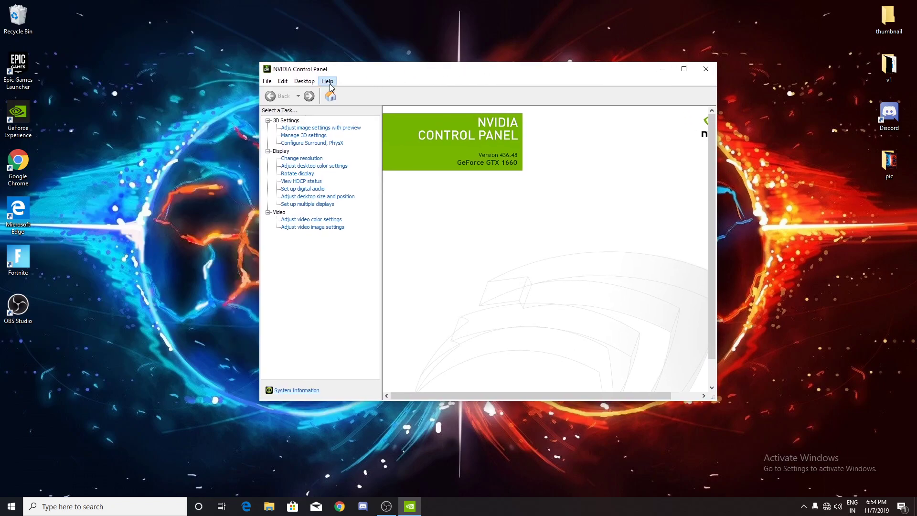
# - Check Debug Mode in the Help menu of NVIDIA Control Panel
pyautogui.click(327, 80)
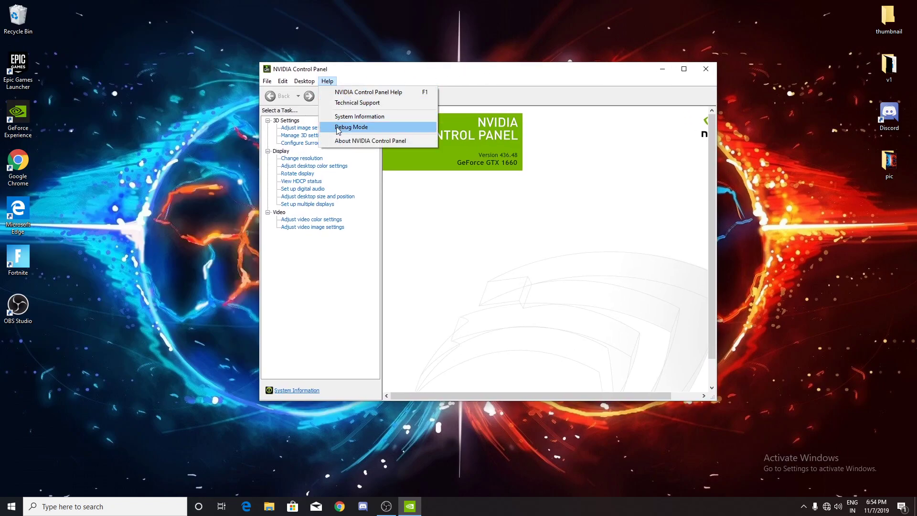
pyautogui.click(351, 127)
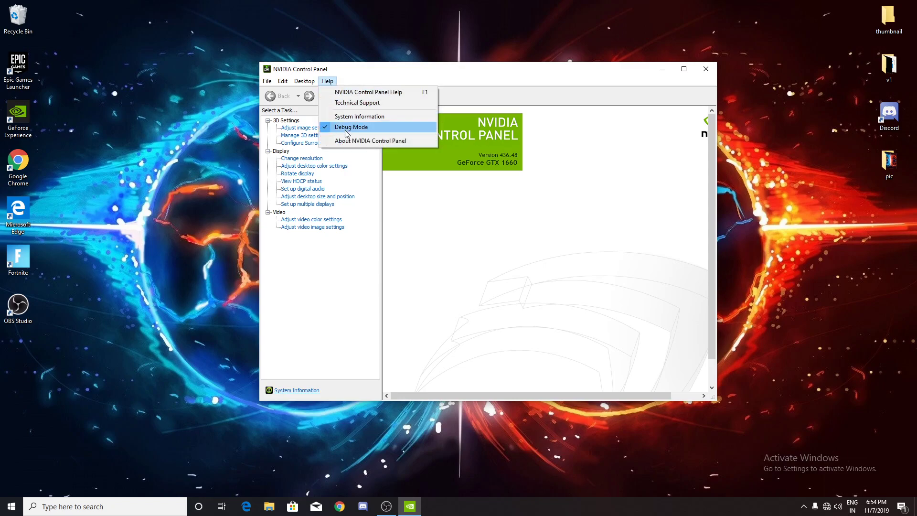
pyautogui.moveTo(378, 140)
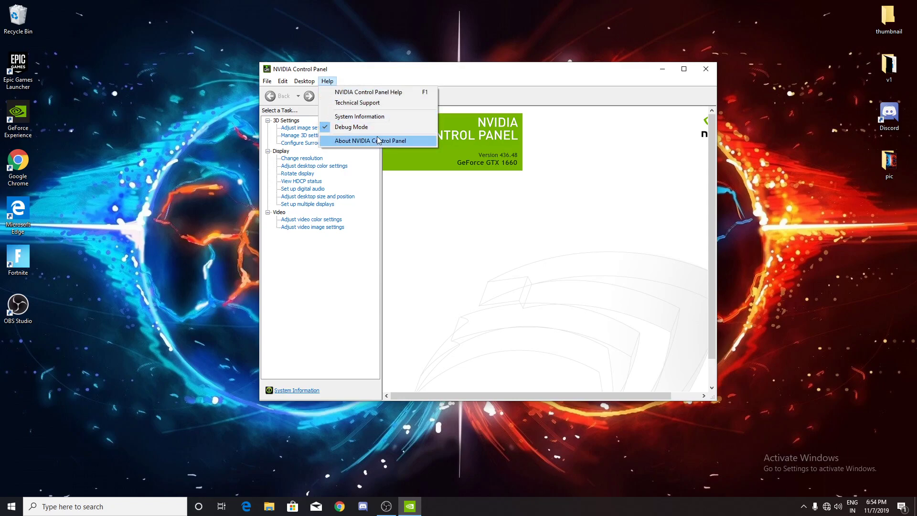
pyautogui.moveTo(352, 127)
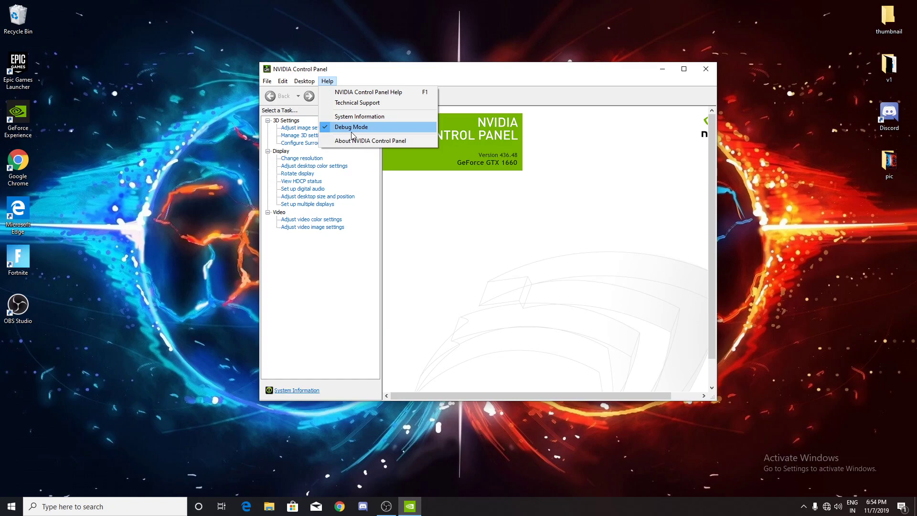
pyautogui.moveTo(372, 130)
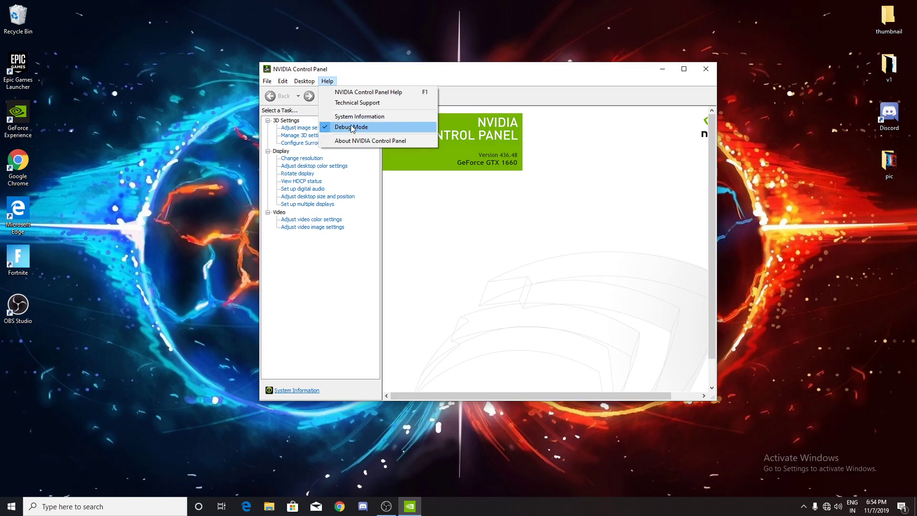
pyautogui.moveTo(378, 135)
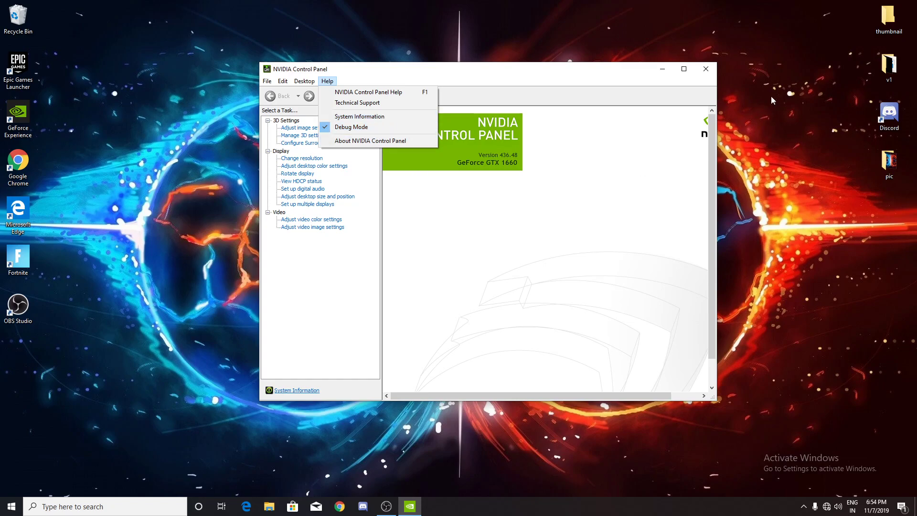
# - Close NVIDIA Control Panel and search 'troubleshooting' to open the Troubleshoot settings page
pyautogui.click(705, 69)
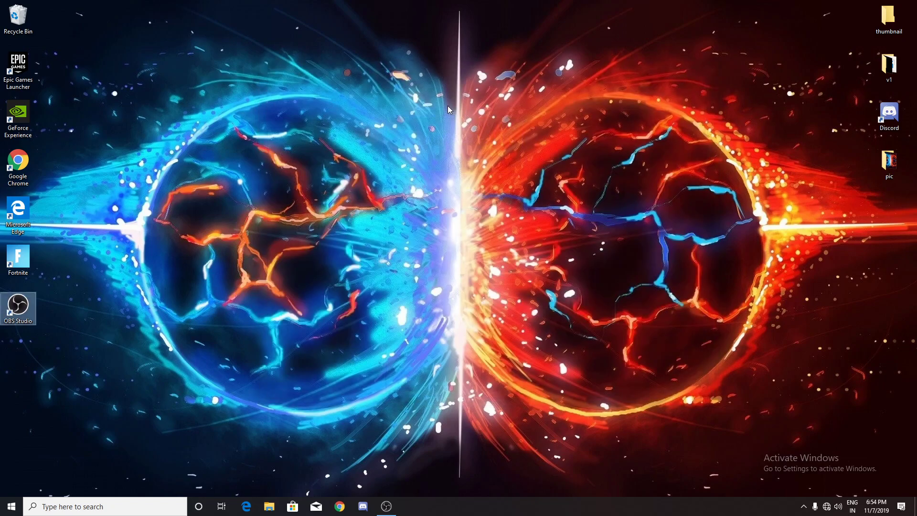
pyautogui.moveTo(438, 103)
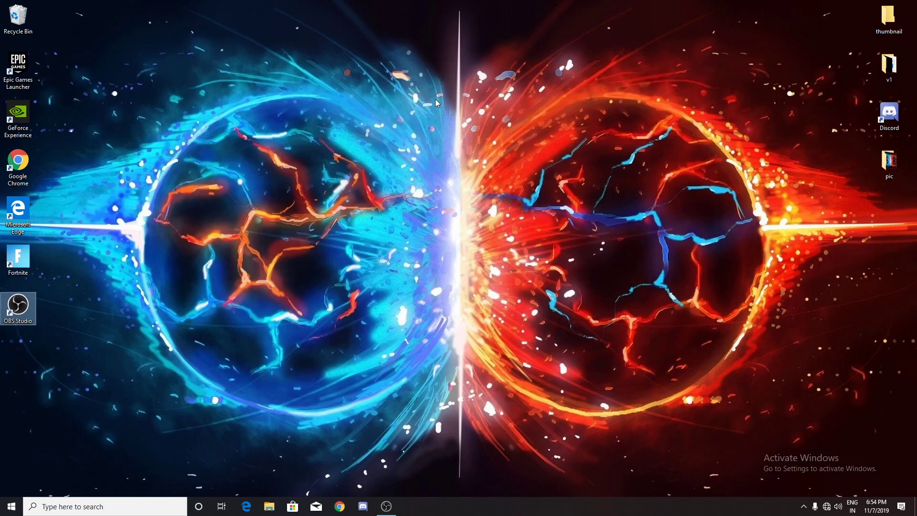
pyautogui.click(95, 506)
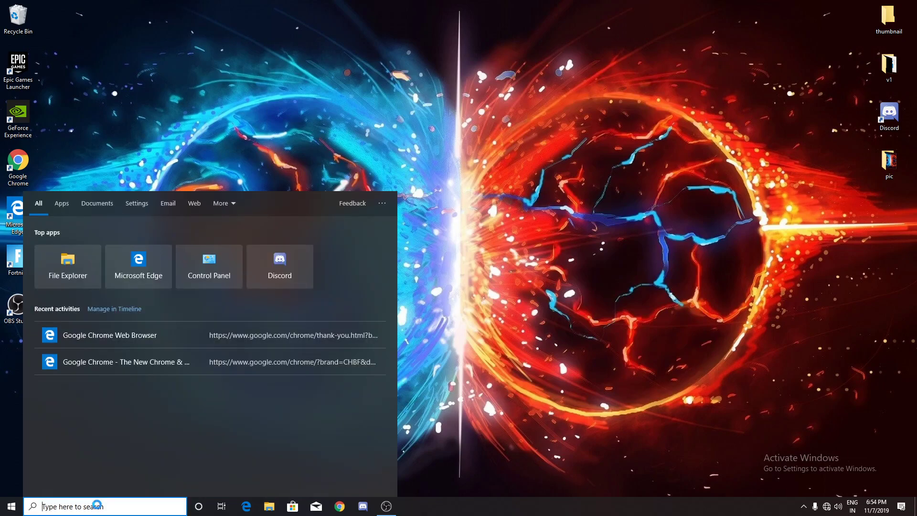
pyautogui.write('trobb')
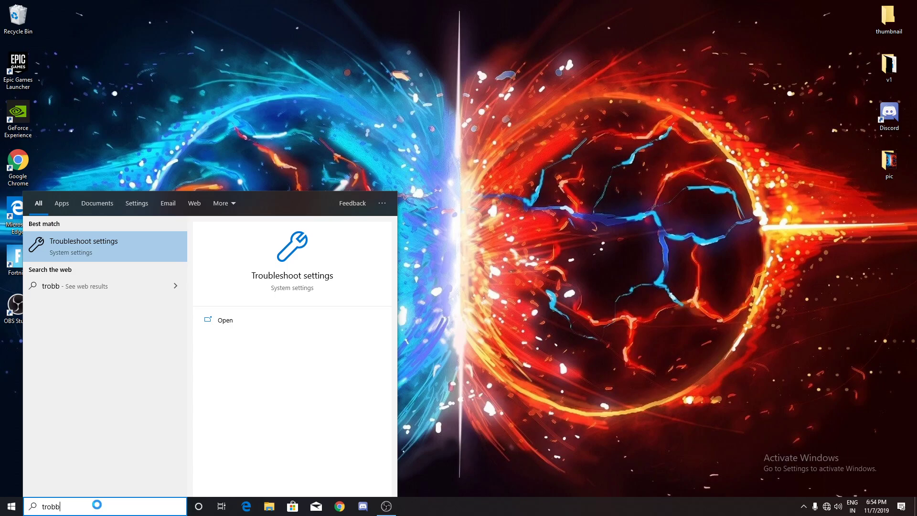
pyautogui.write('robleshootin')
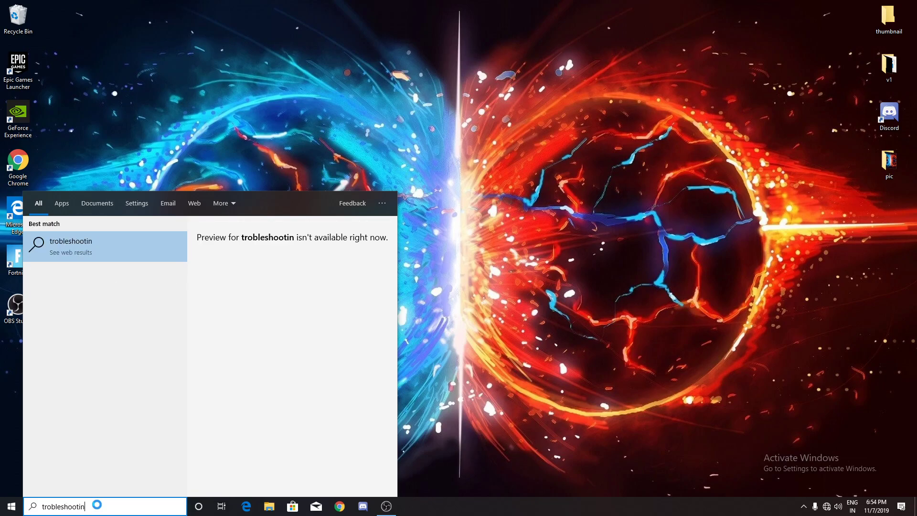
pyautogui.press('Backspace')
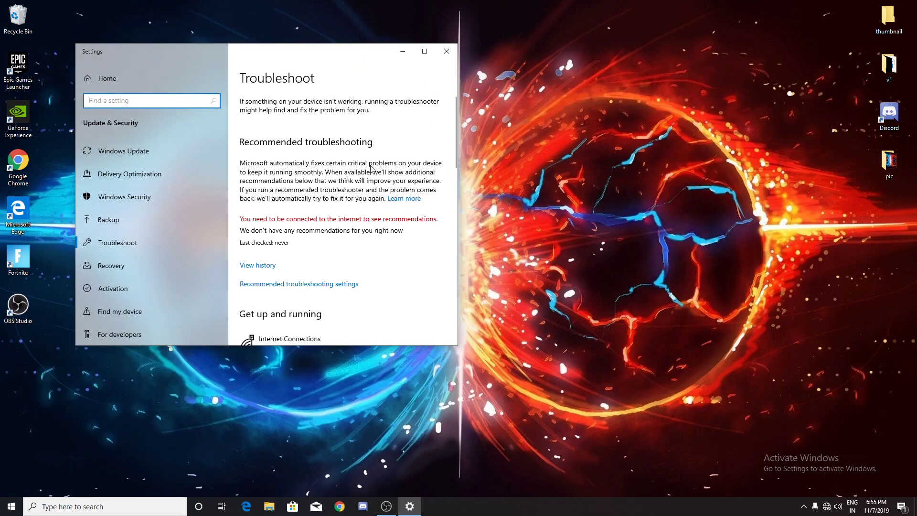
pyautogui.scroll(-3)
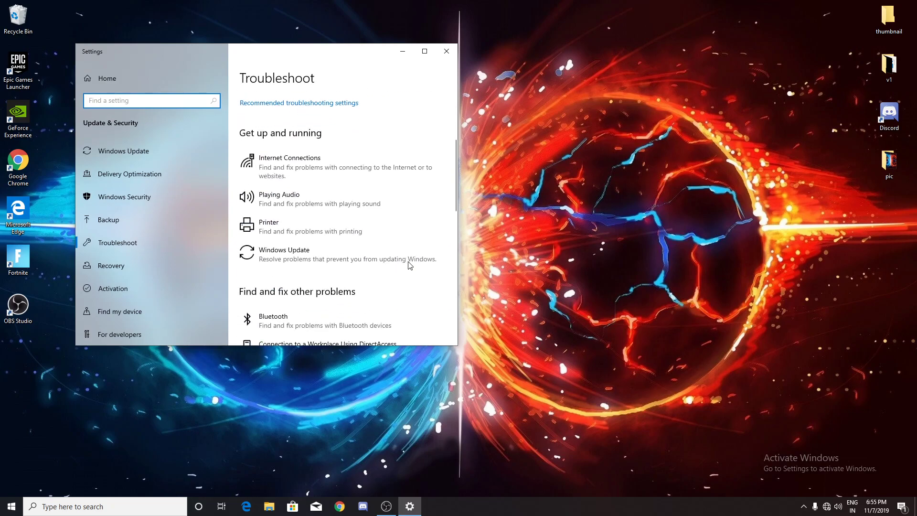
pyautogui.scroll(-3)
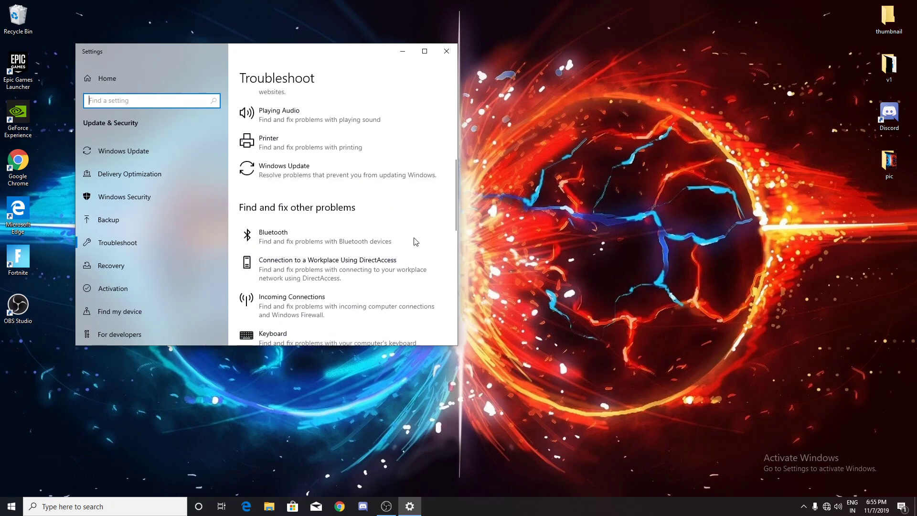
pyautogui.scroll(-3)
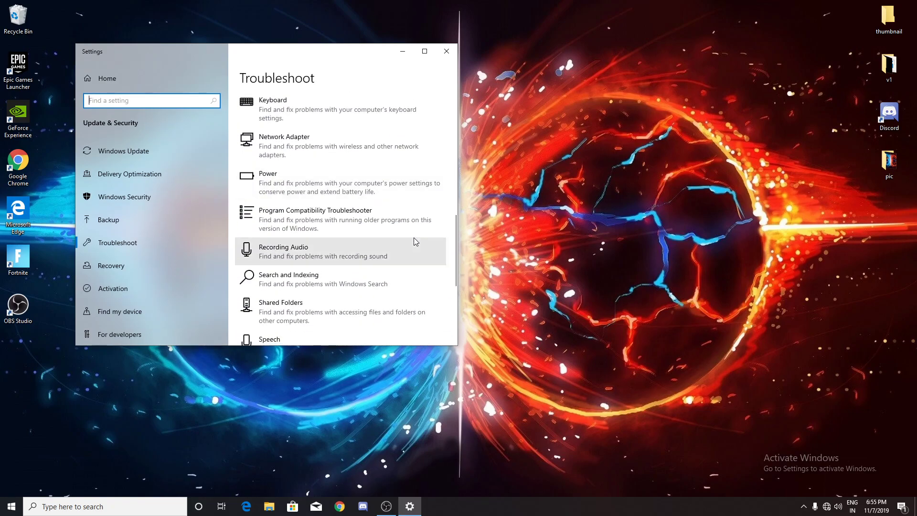
pyautogui.scroll(-3)
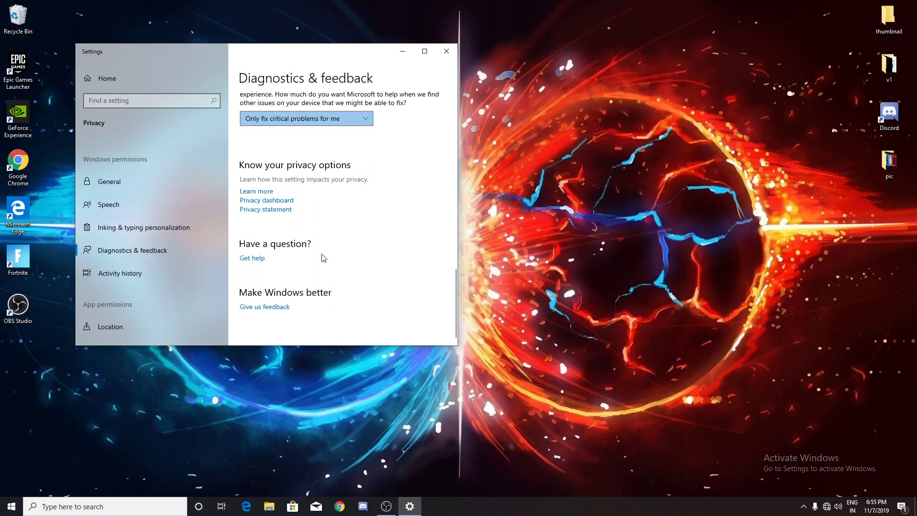
# - Scroll Diagnostics & feedback down to the Know your privacy options section
pyautogui.scroll(-3)
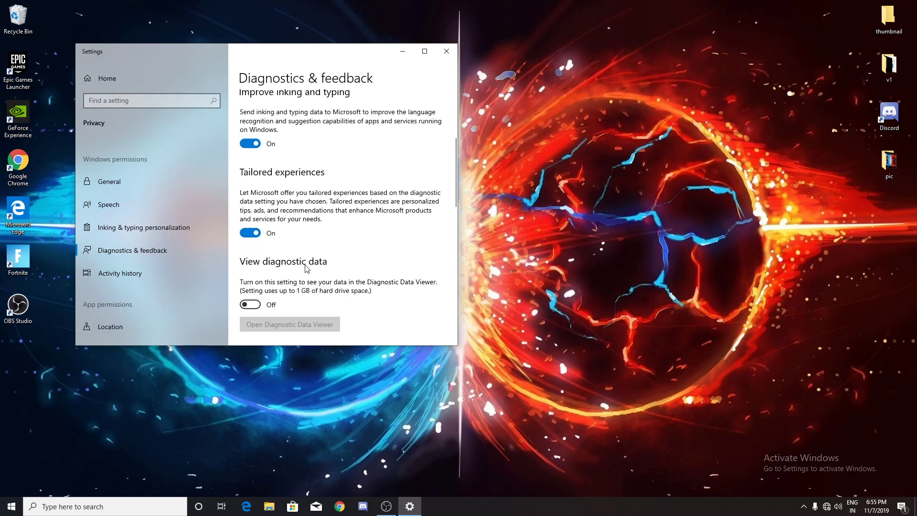
pyautogui.scroll(-3)
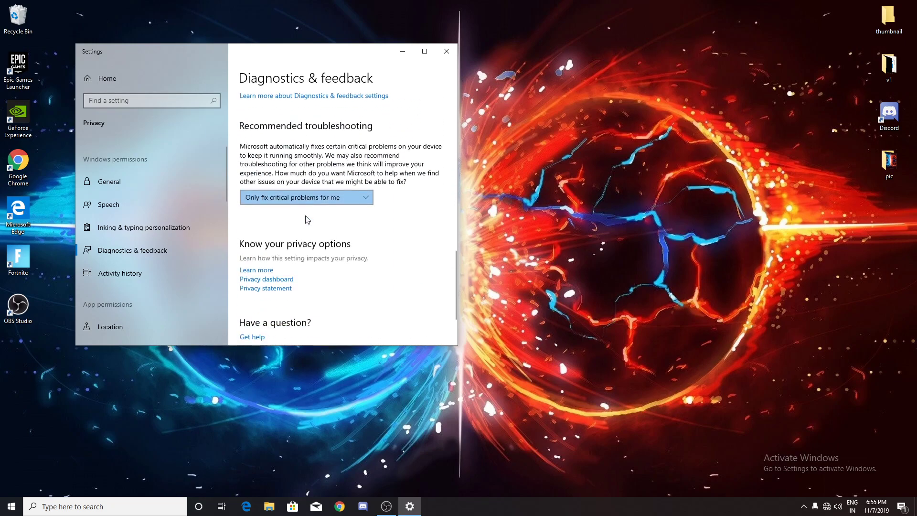
pyautogui.scroll(-3)
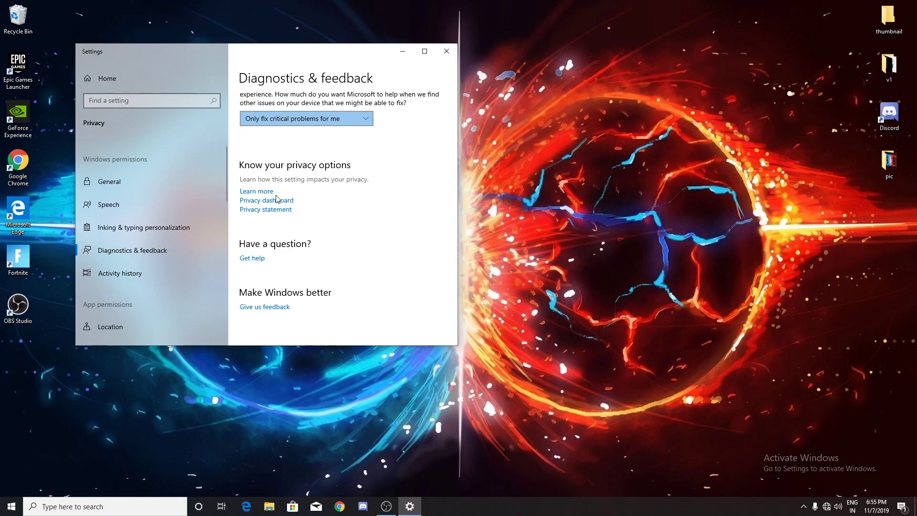
pyautogui.moveTo(385, 90)
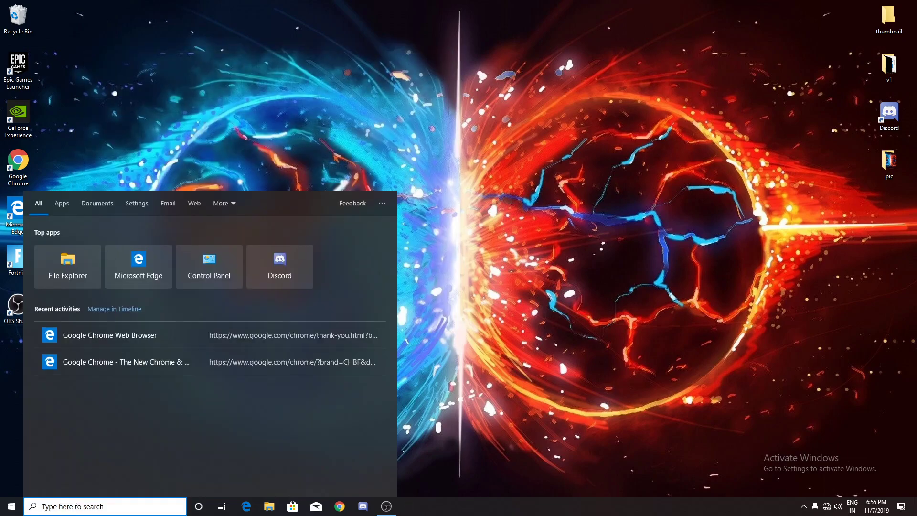
# - Search 'troble' and open Troubleshoot activation from the results
pyautogui.write('troubleshoot settings')
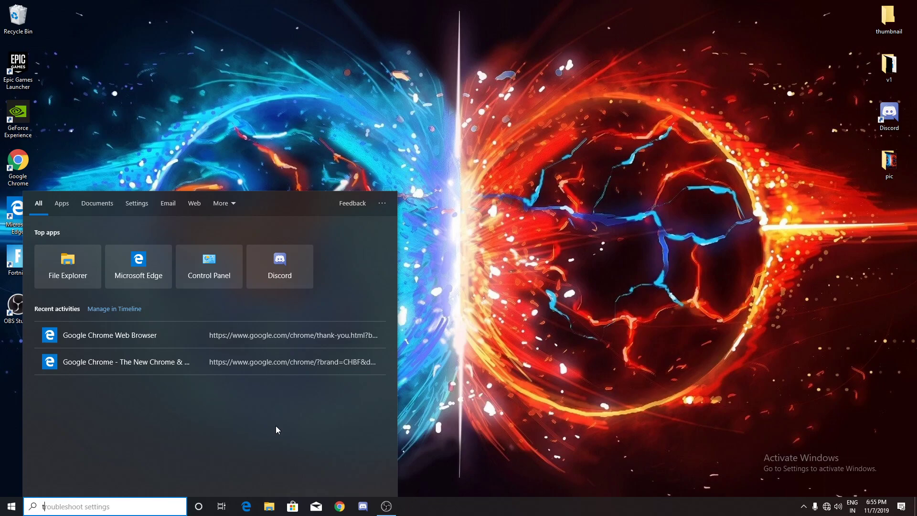
pyautogui.write('troble')
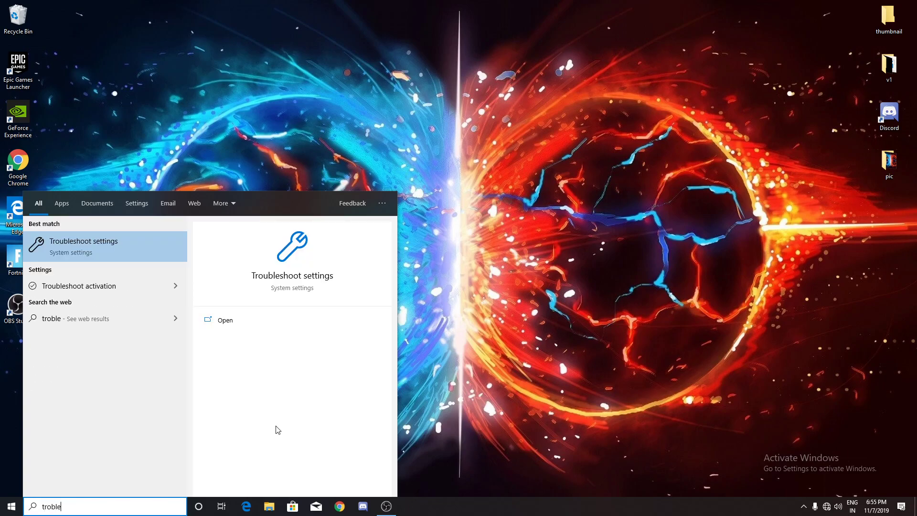
pyautogui.moveTo(159, 257)
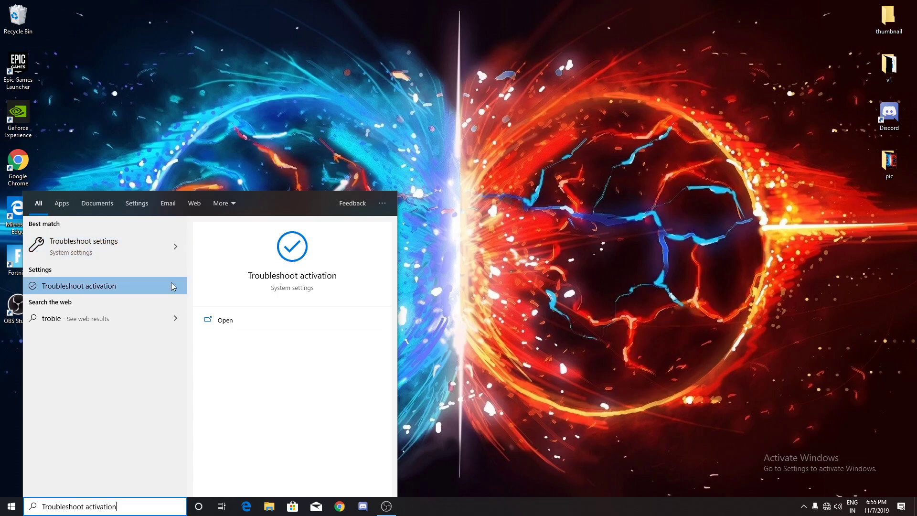
pyautogui.click(79, 286)
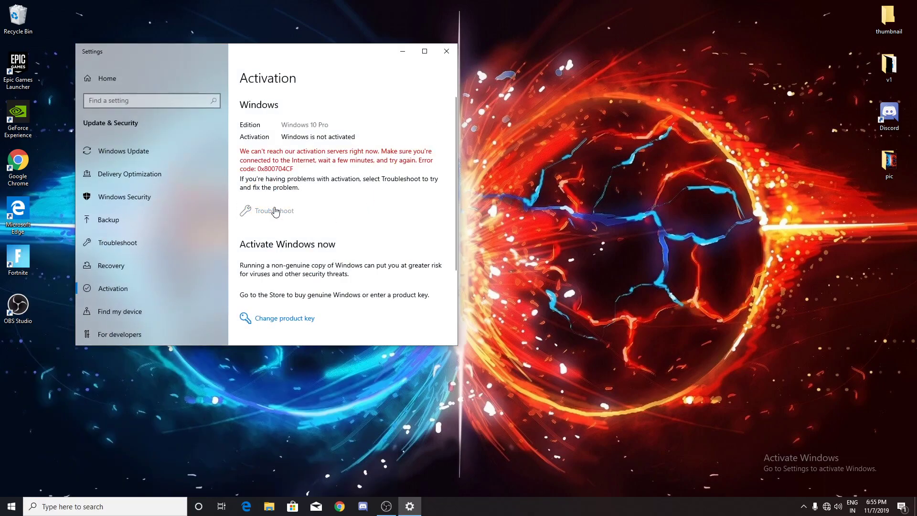
# - Run the activation troubleshooter and close its can't-activate report
pyautogui.click(275, 210)
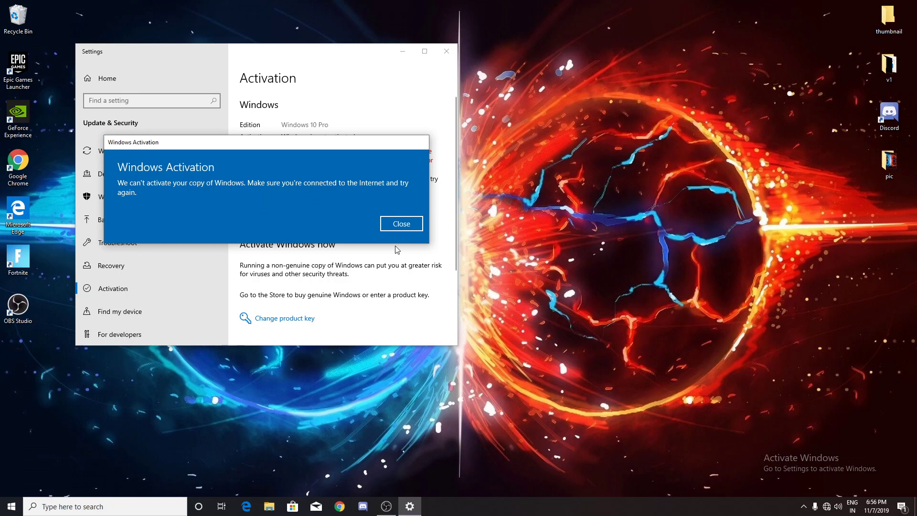
pyautogui.click(401, 223)
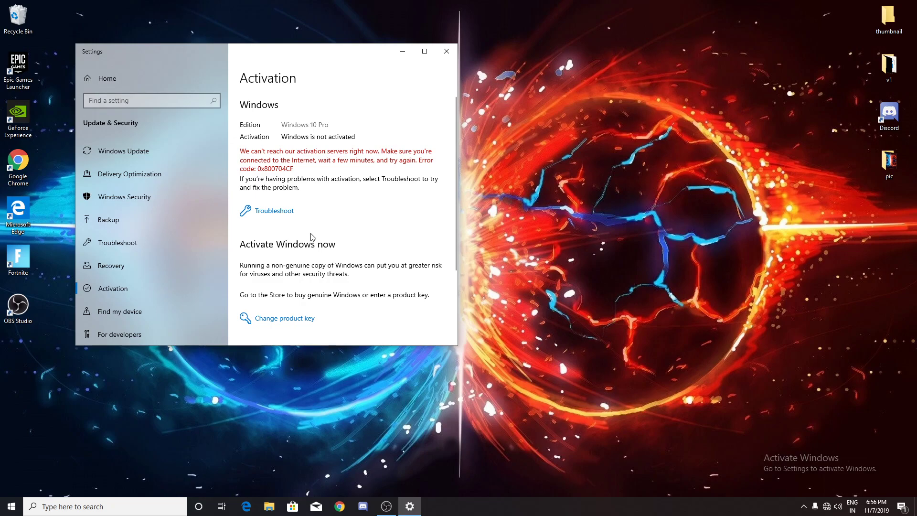
pyautogui.moveTo(312, 221)
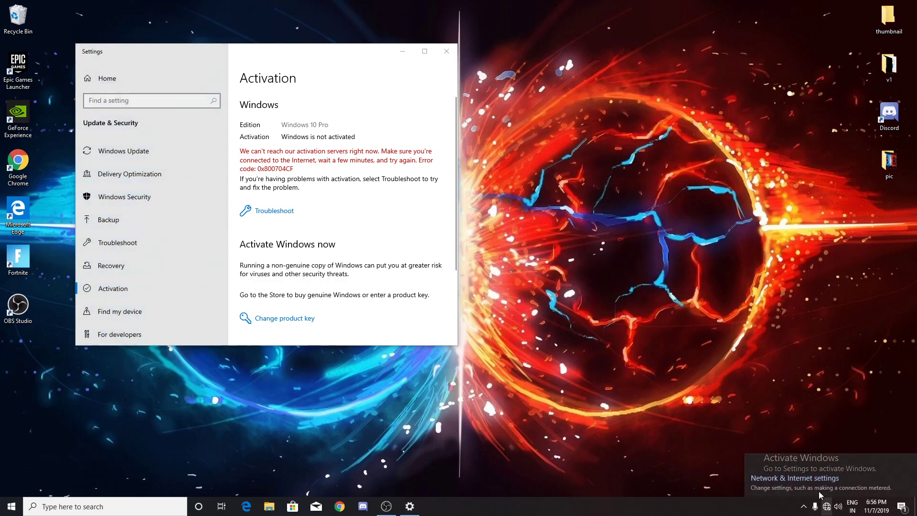
pyautogui.moveTo(750, 463)
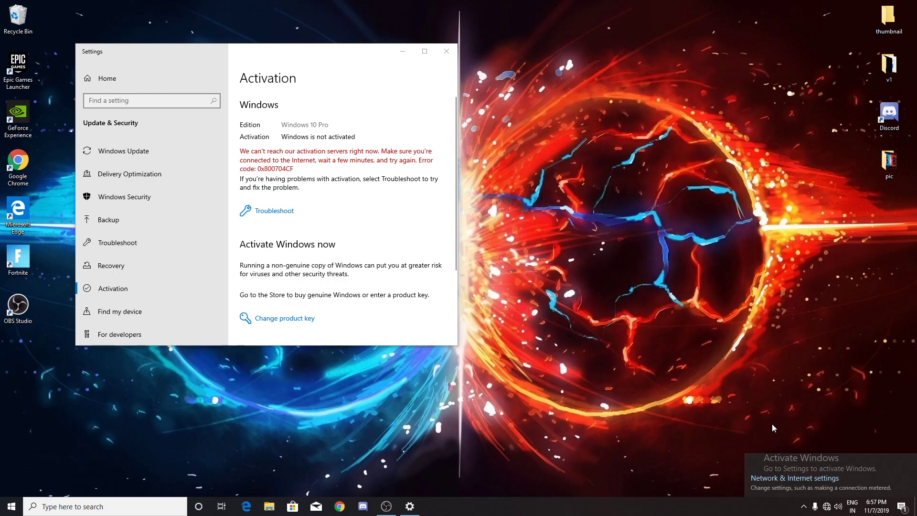
pyautogui.moveTo(611, 429)
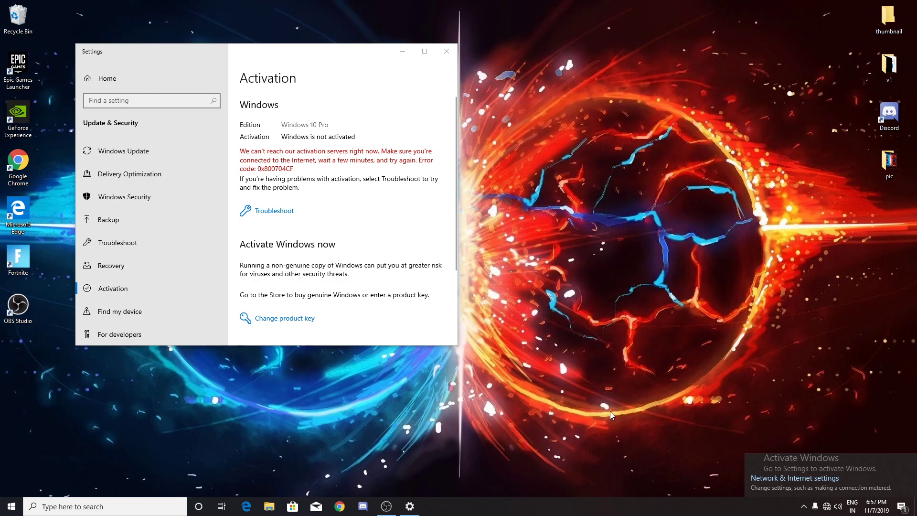
pyautogui.moveTo(673, 415)
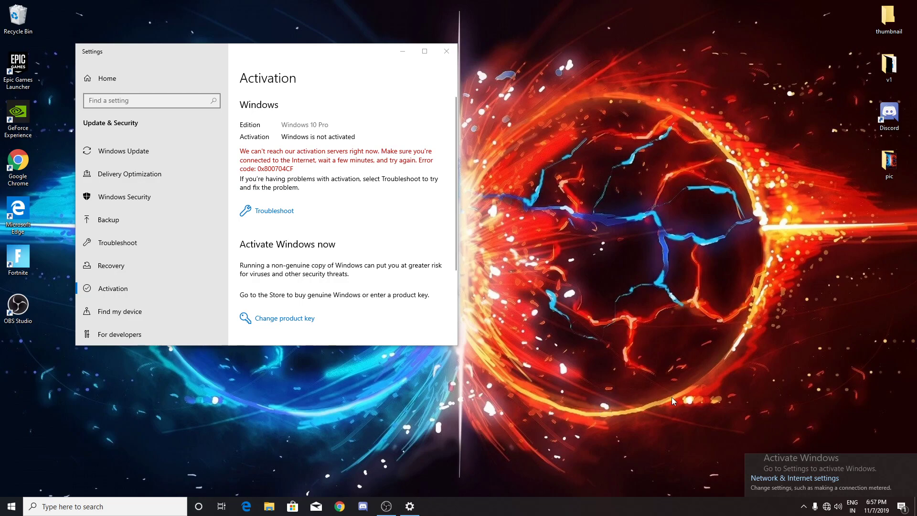
pyautogui.moveTo(586, 387)
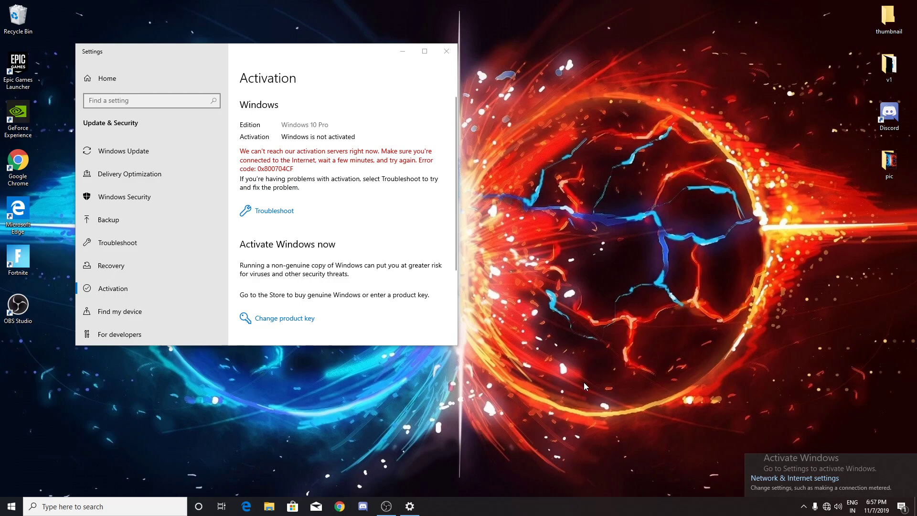
pyautogui.moveTo(551, 237)
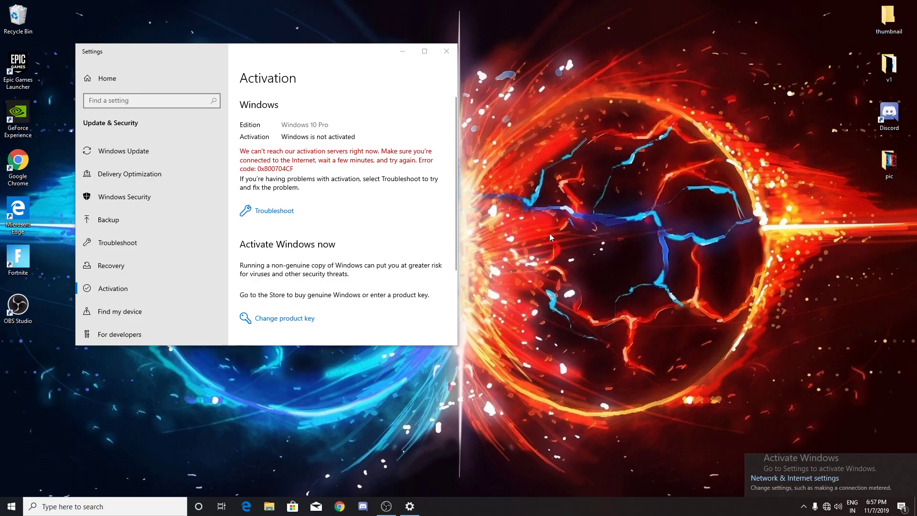
pyautogui.moveTo(542, 217)
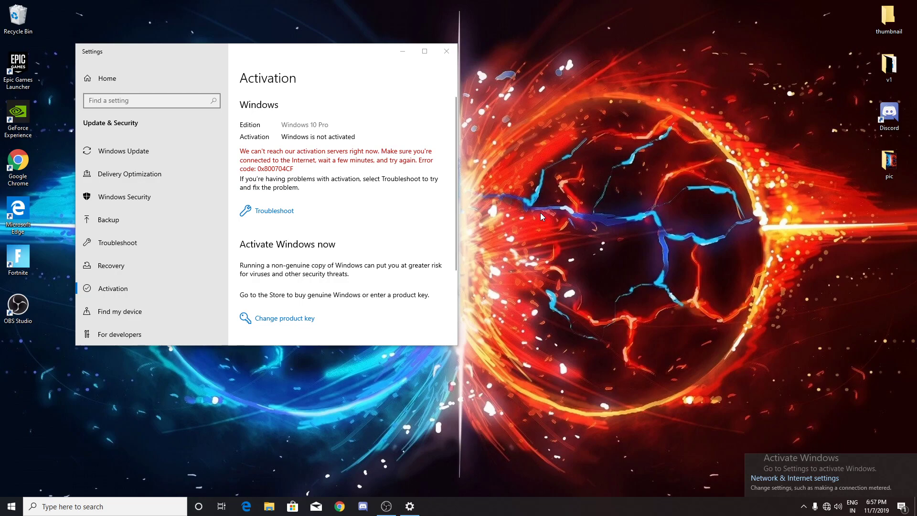
# - Launch Device Manager by running devmgmt.msc from the Run dialog
pyautogui.press('Win+r')
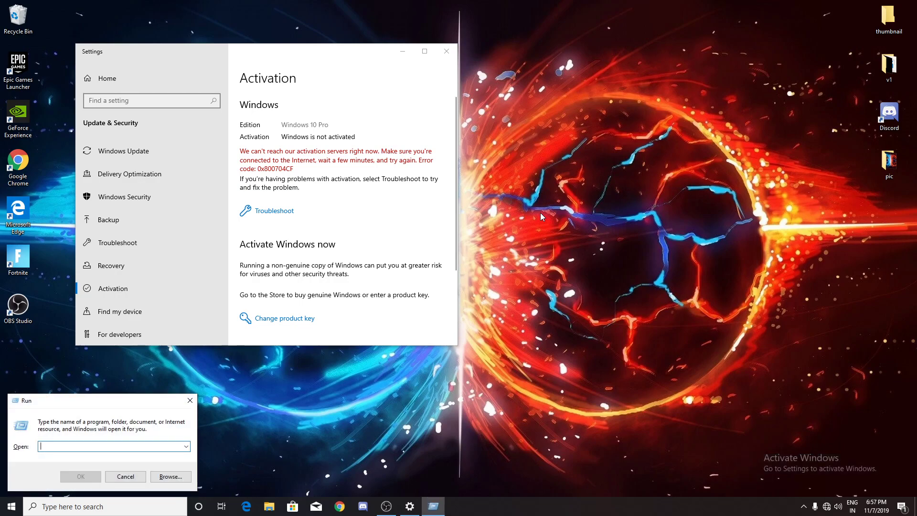
pyautogui.write('de')
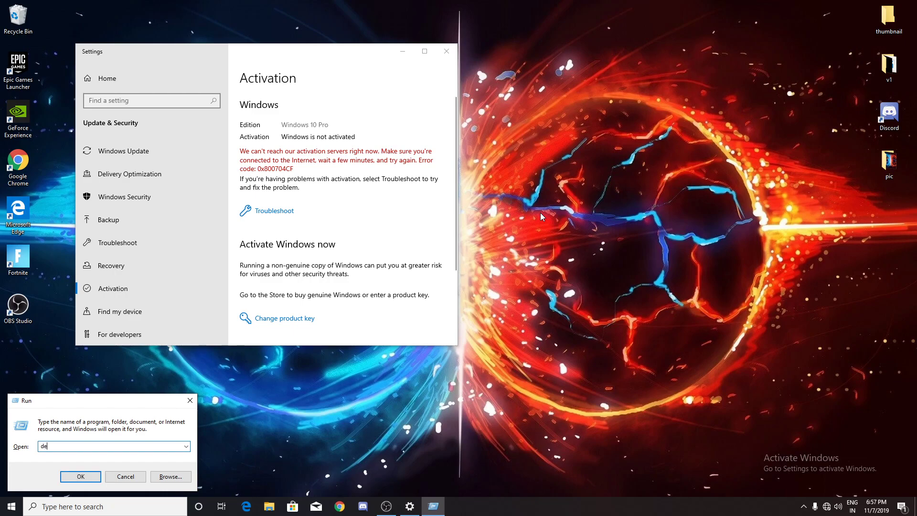
pyautogui.write('v')
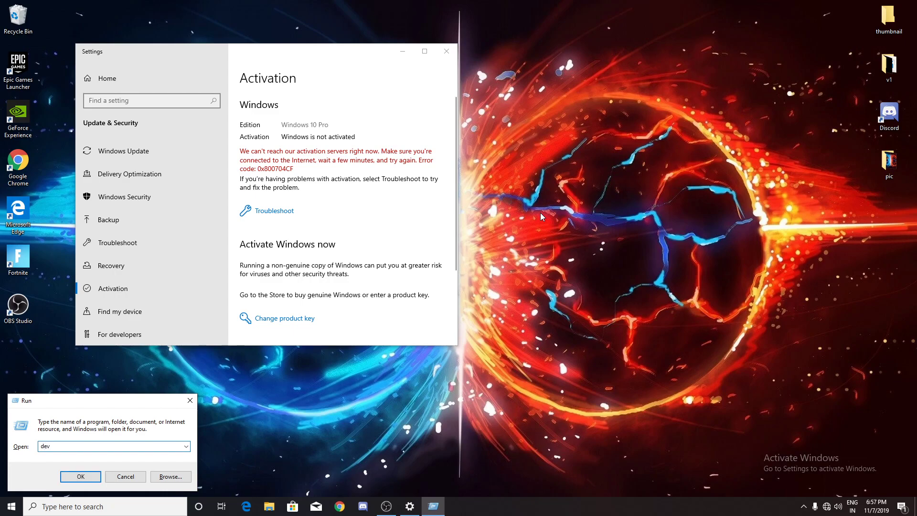
pyautogui.write('mgmt')
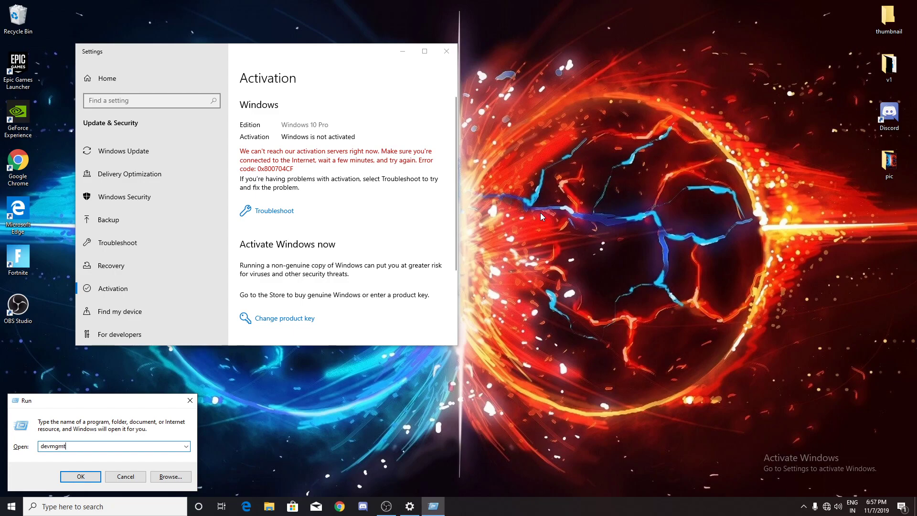
pyautogui.write(',')
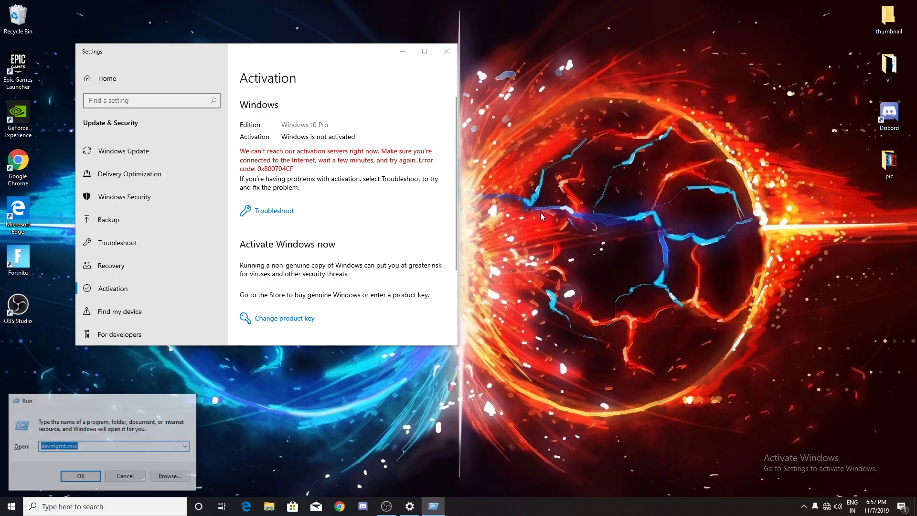
pyautogui.click(81, 475)
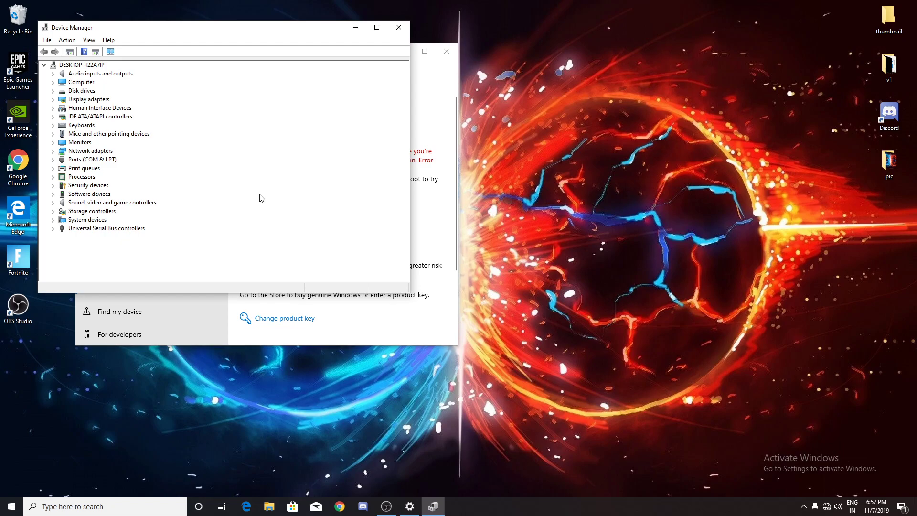
pyautogui.moveTo(112, 112)
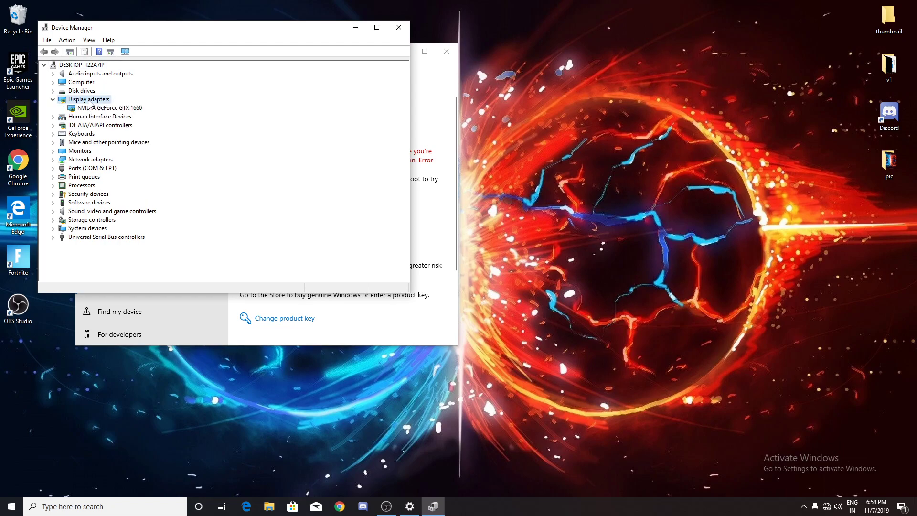
# - Show the driver options menu for NVIDIA GeForce GTX 1660 under Display adapters
pyautogui.rightClick(99, 107)
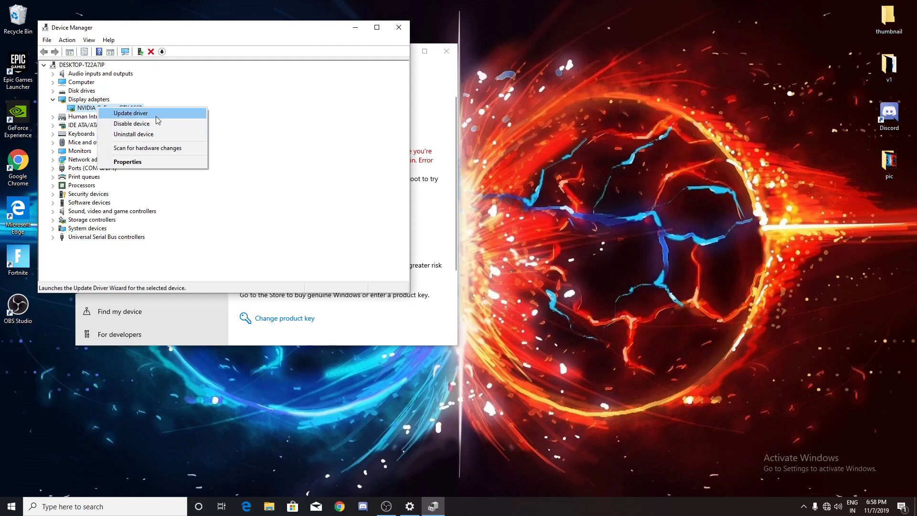
pyautogui.moveTo(139, 131)
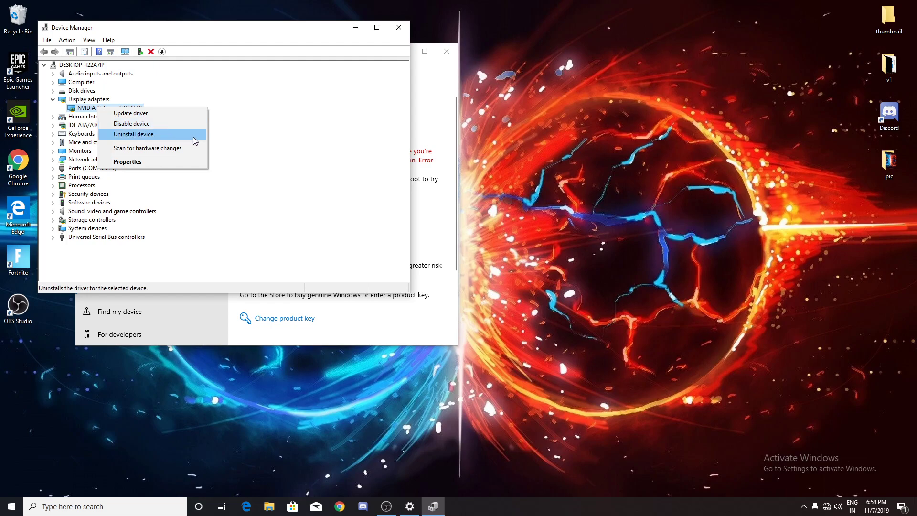
pyautogui.moveTo(343, 135)
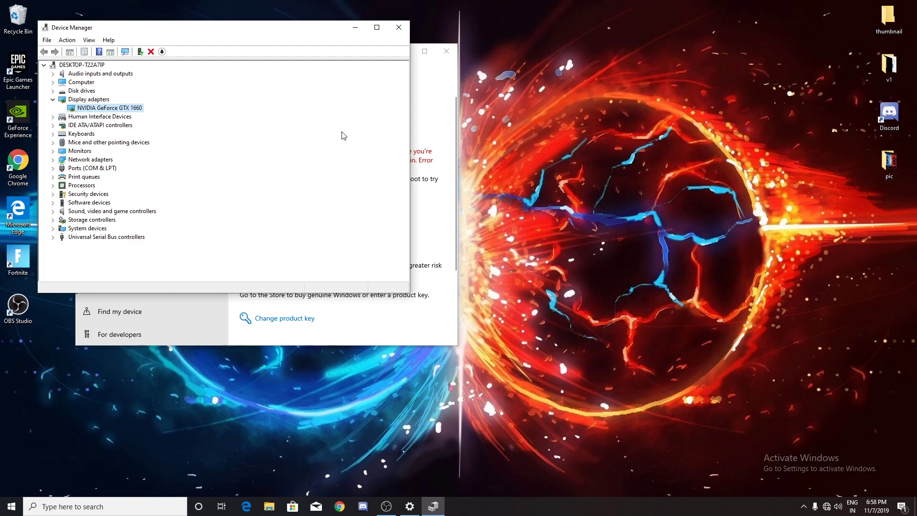
pyautogui.moveTo(526, 165)
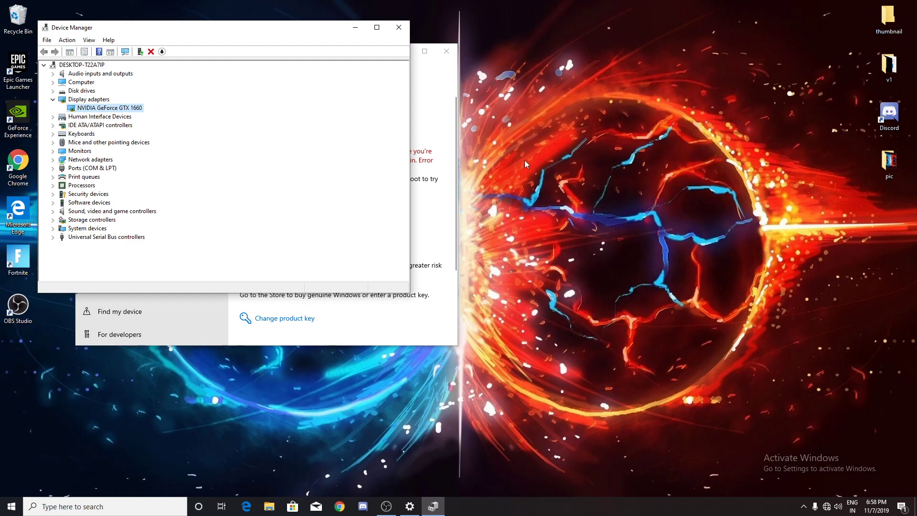
pyautogui.moveTo(482, 123)
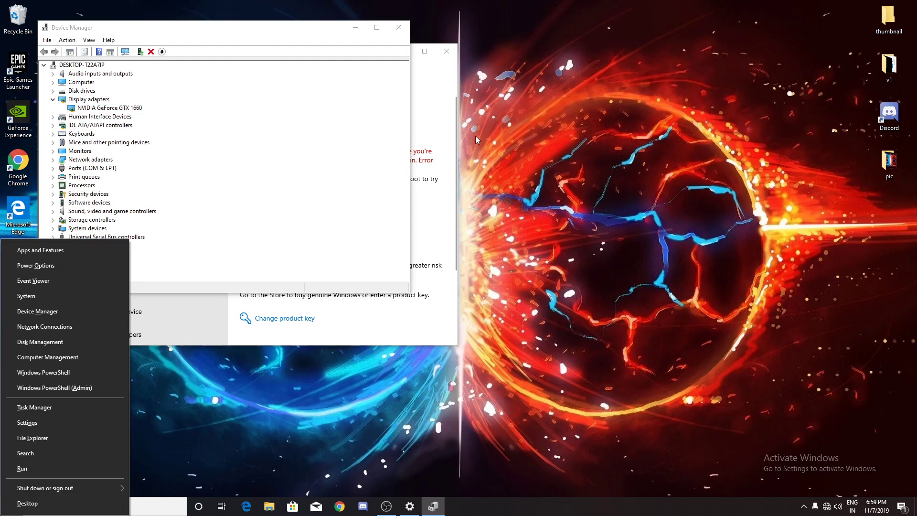
pyautogui.moveTo(70, 301)
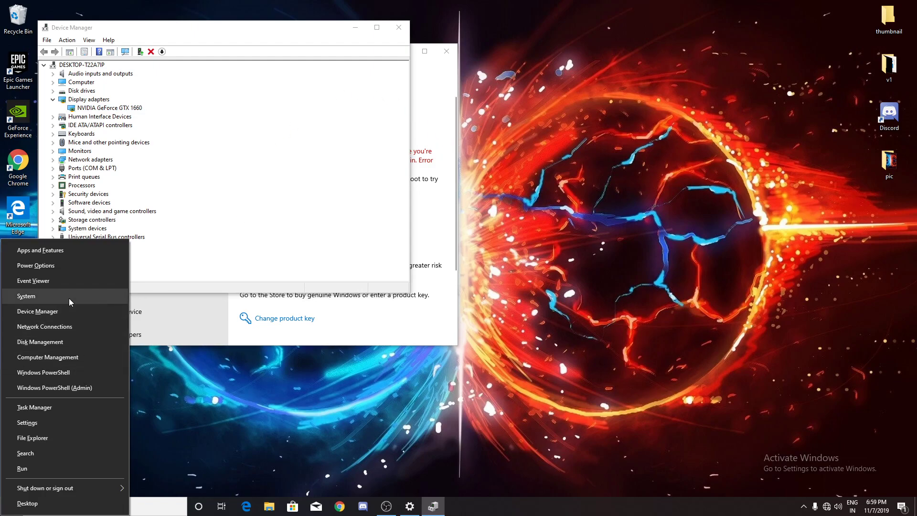
pyautogui.moveTo(60, 358)
pyautogui.write('cont')
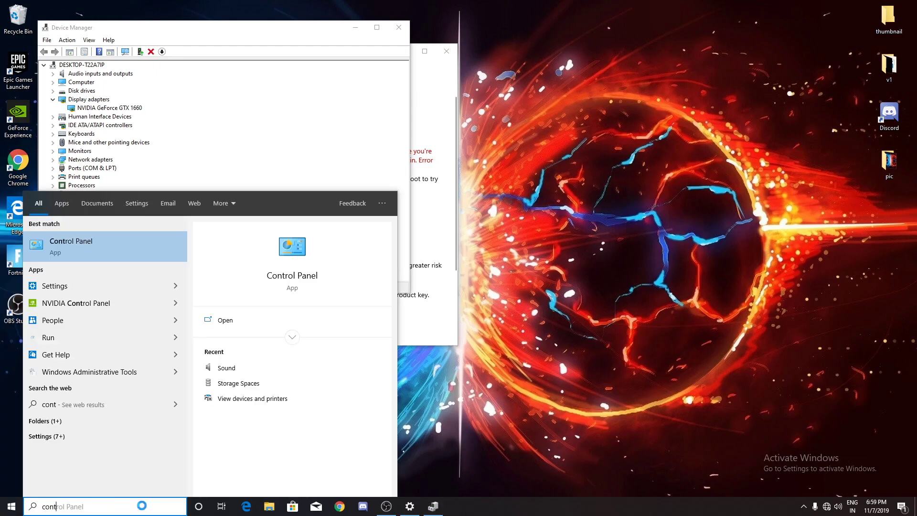
# - Open Control Panel, search 'tro', and open Troubleshooting from the results
pyautogui.click(71, 246)
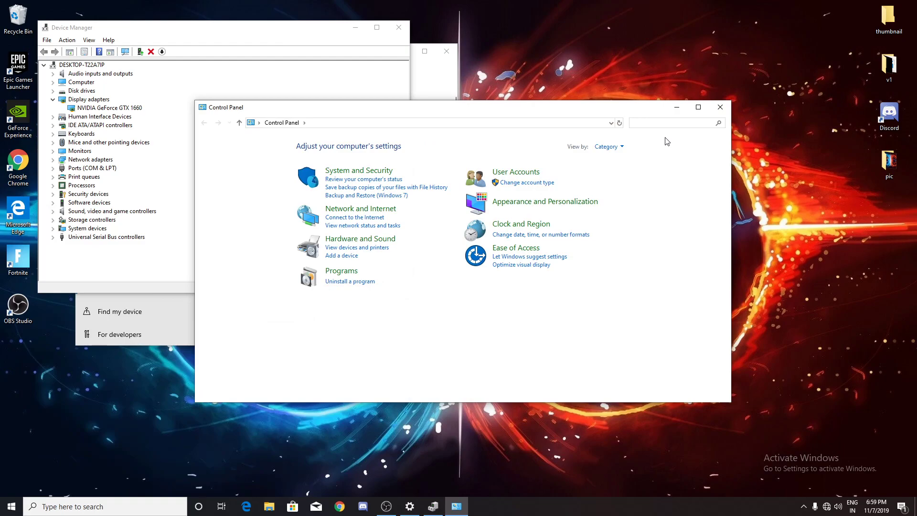
pyautogui.write('troobl')
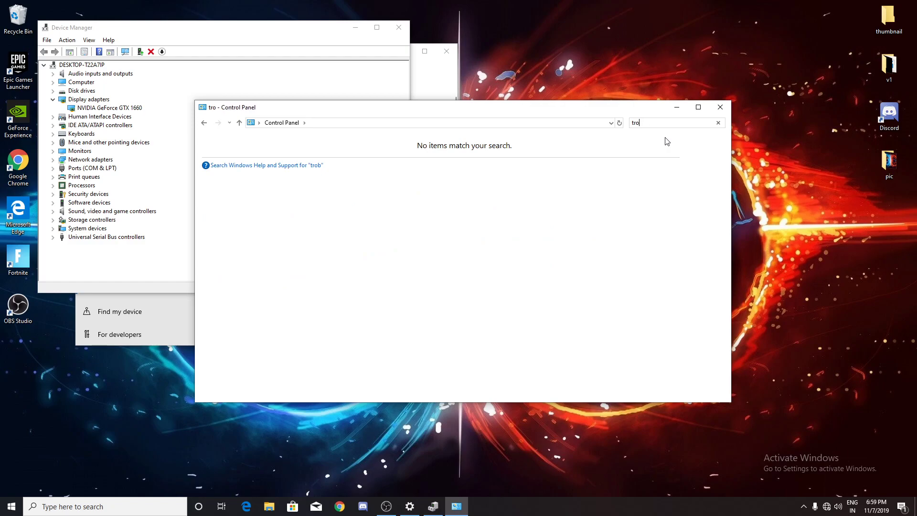
pyautogui.press('BackSpace')
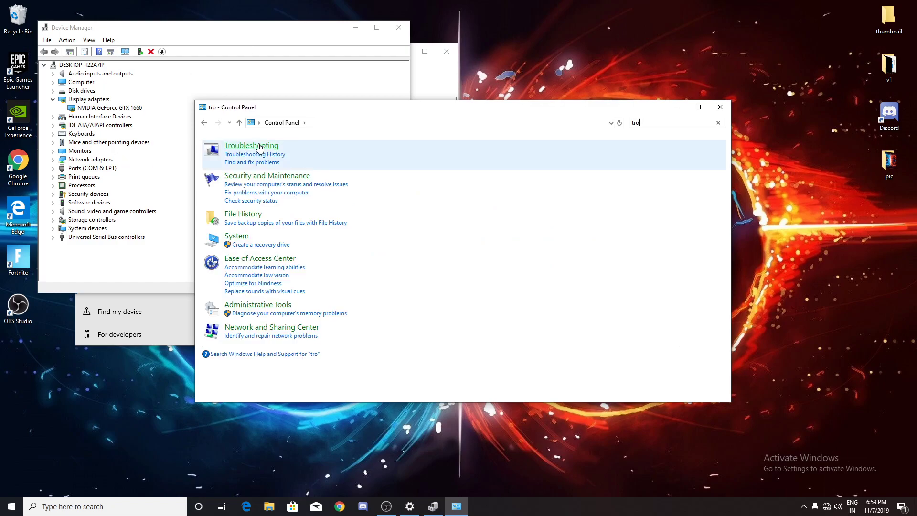
pyautogui.moveTo(271, 151)
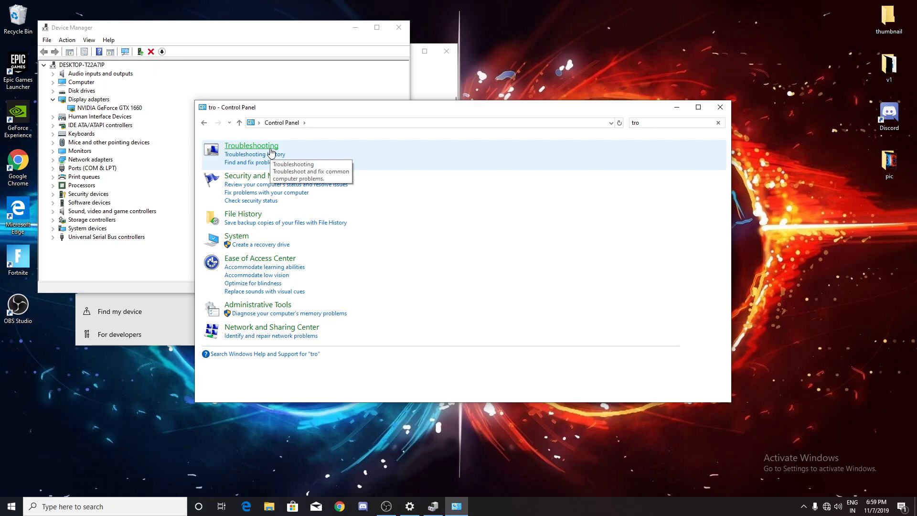
pyautogui.click(252, 146)
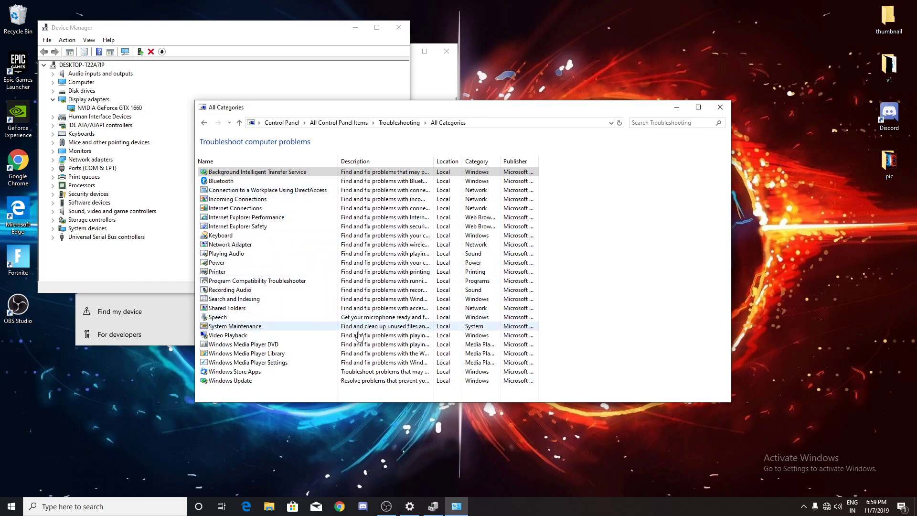
pyautogui.moveTo(340, 250)
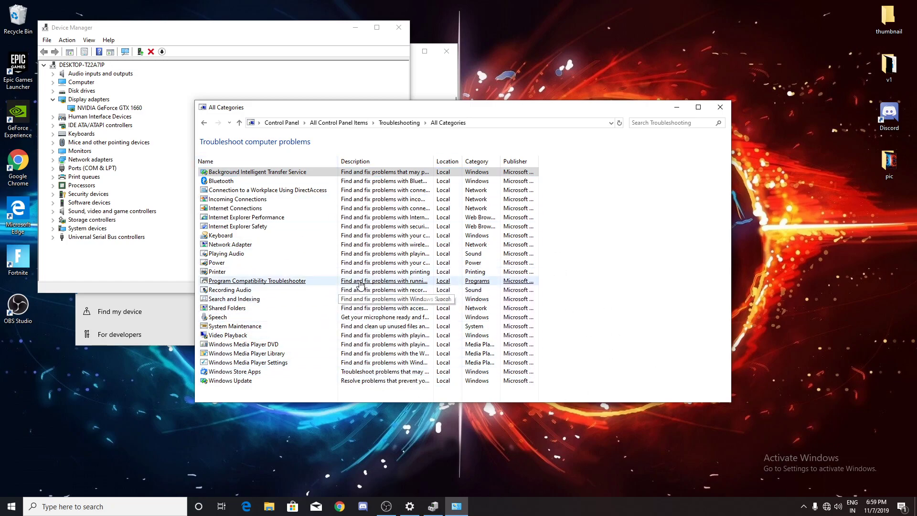
pyautogui.moveTo(249, 208)
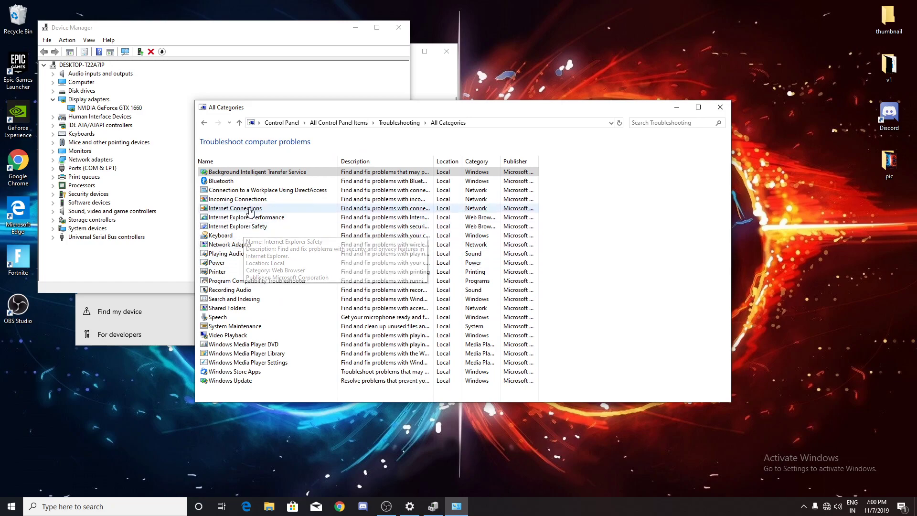
pyautogui.moveTo(577, 230)
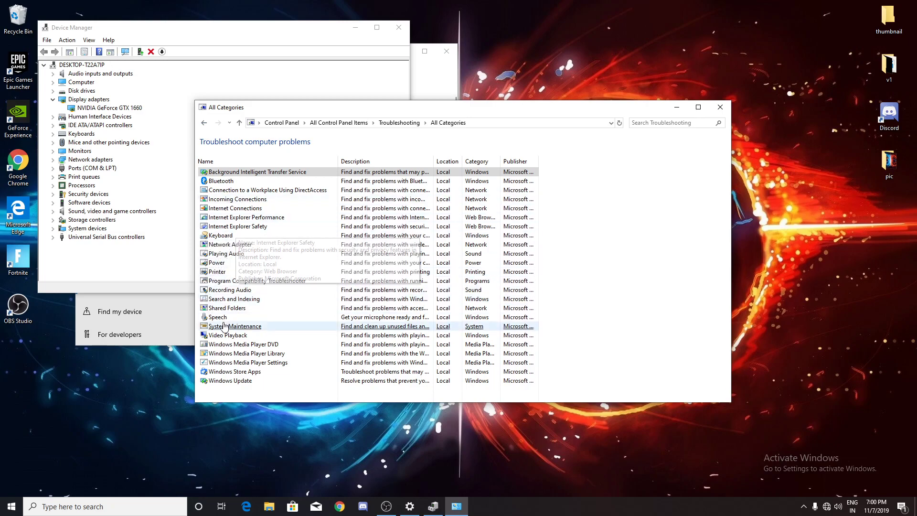
pyautogui.moveTo(241, 365)
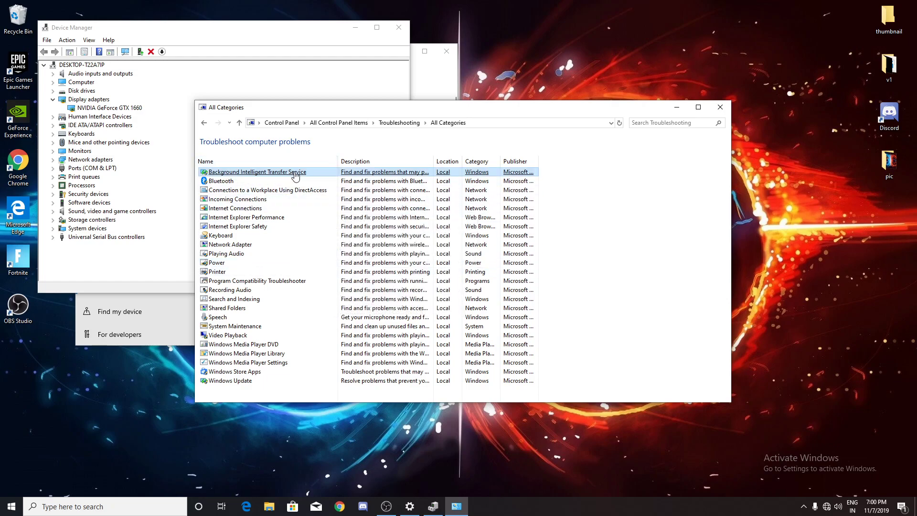
pyautogui.moveTo(290, 385)
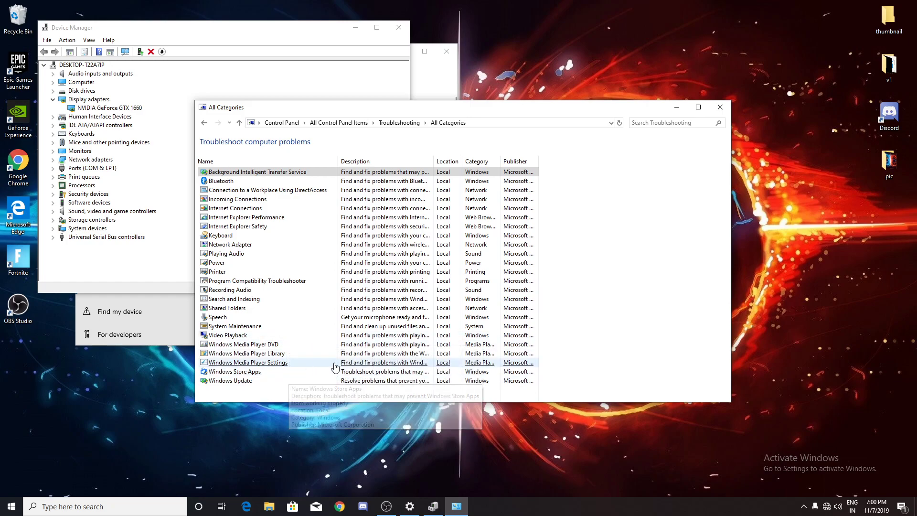
pyautogui.moveTo(686, 411)
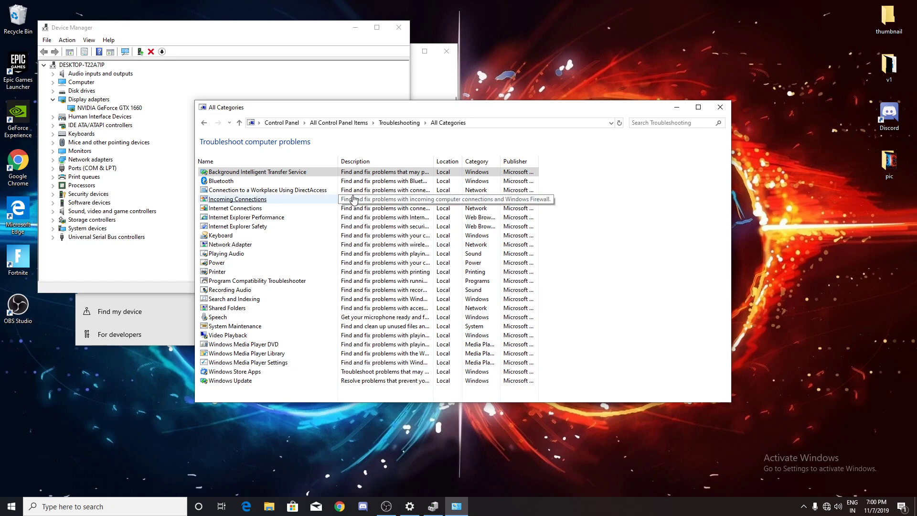
pyautogui.moveTo(261, 247)
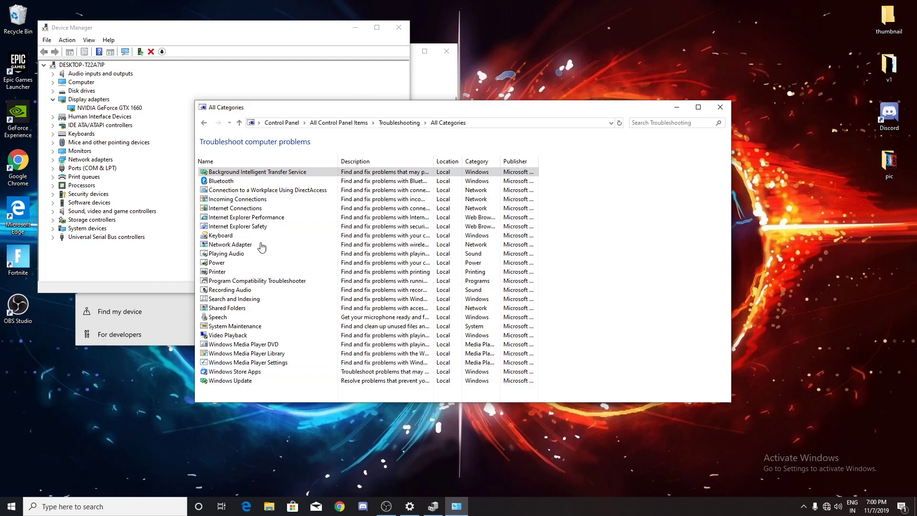
pyautogui.moveTo(745, 460)
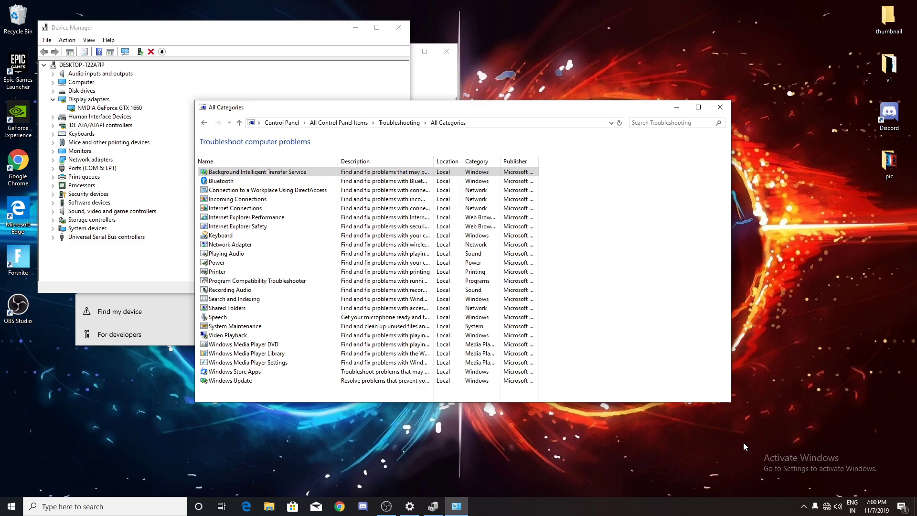
pyautogui.moveTo(591, 496)
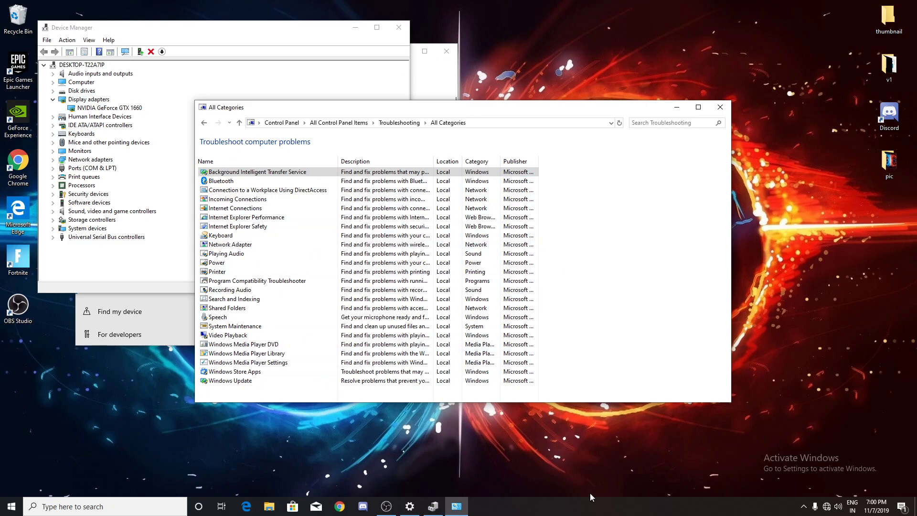
pyautogui.moveTo(152, 11)
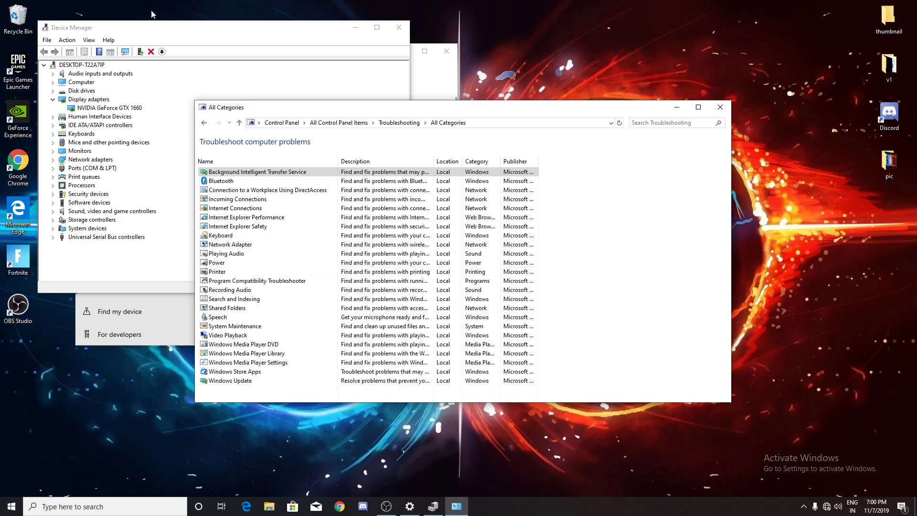
pyautogui.moveTo(736, 191)
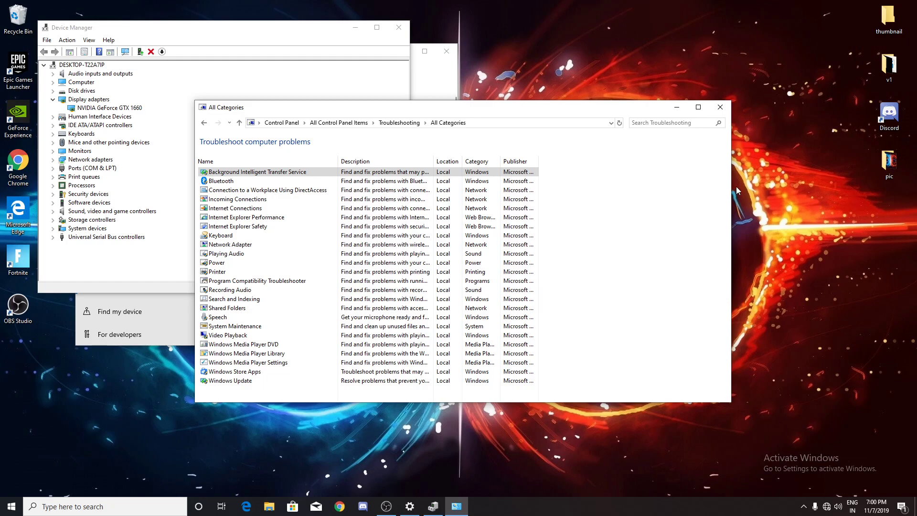
pyautogui.moveTo(706, 85)
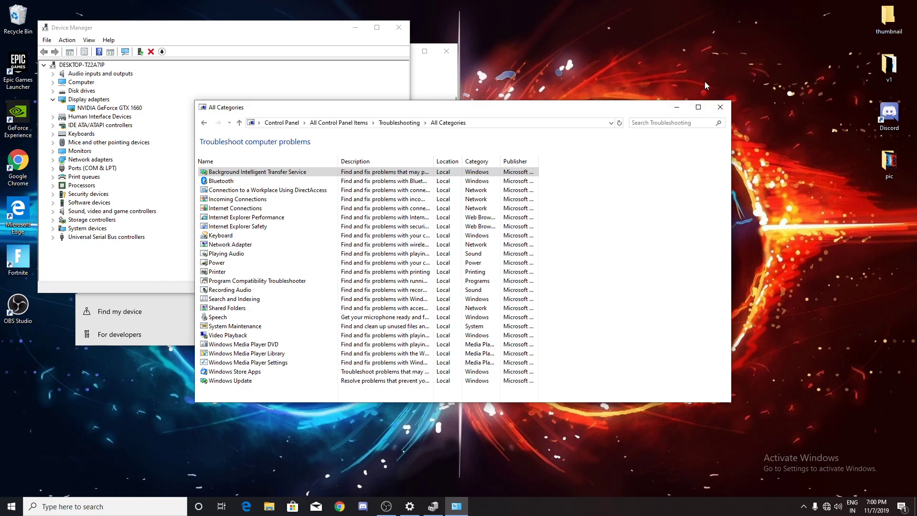
pyautogui.moveTo(712, 85)
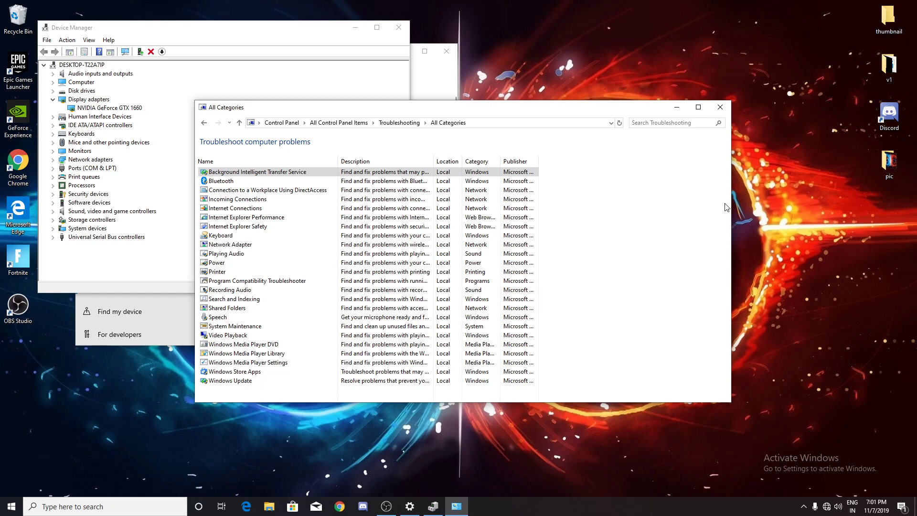
pyautogui.moveTo(602, 208)
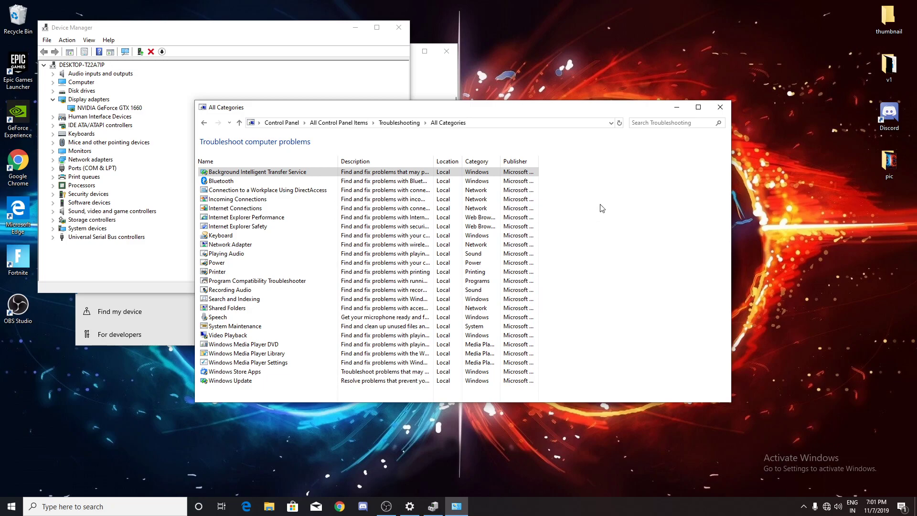
pyautogui.moveTo(607, 196)
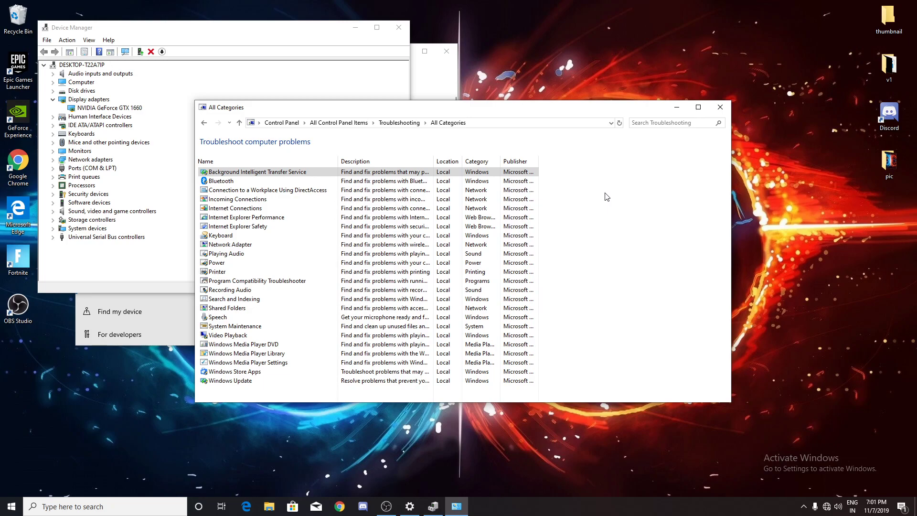
pyautogui.moveTo(595, 282)
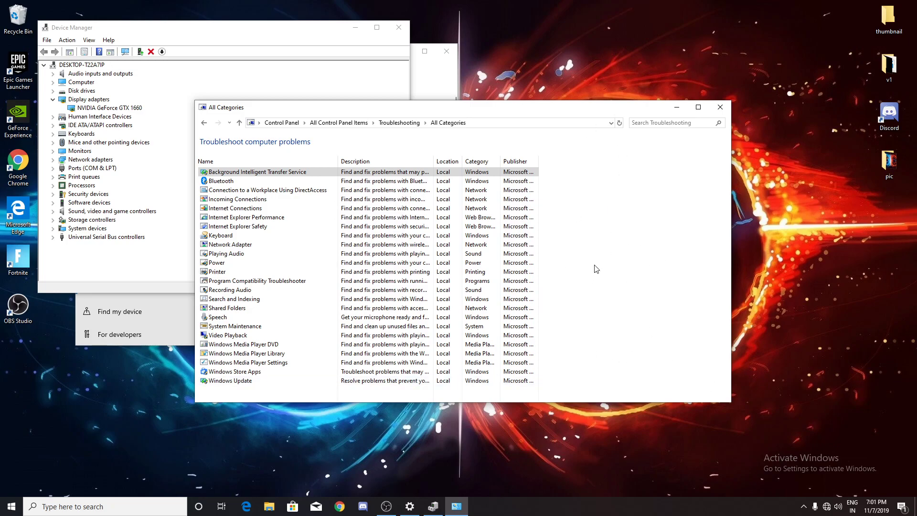
pyautogui.moveTo(489, 401)
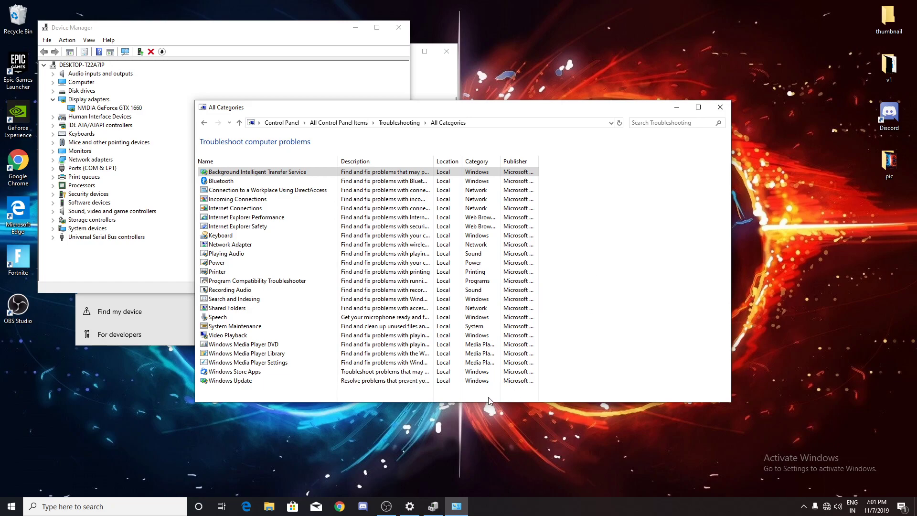
pyautogui.moveTo(450, 215)
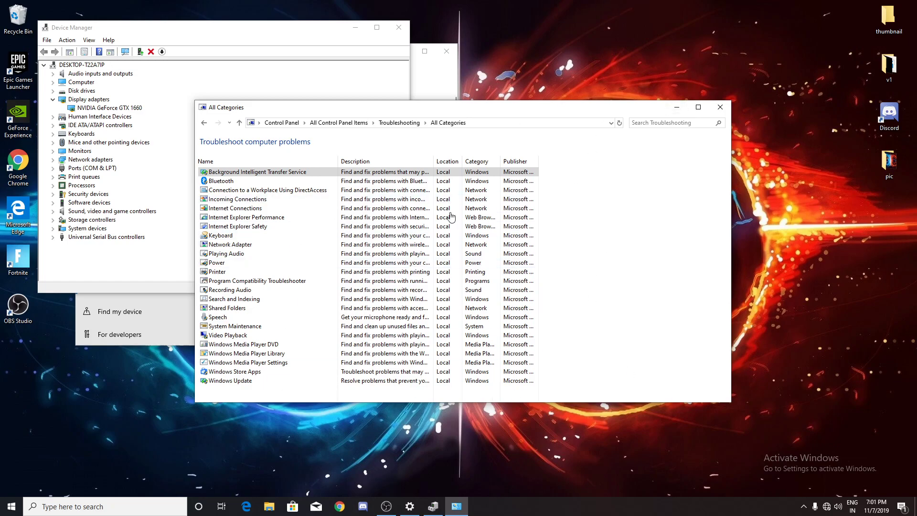
pyautogui.moveTo(599, 288)
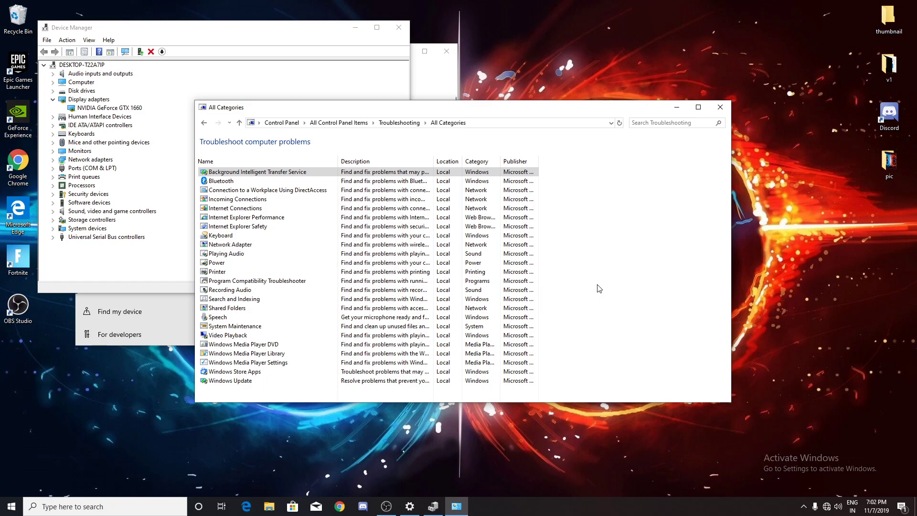
pyautogui.moveTo(614, 313)
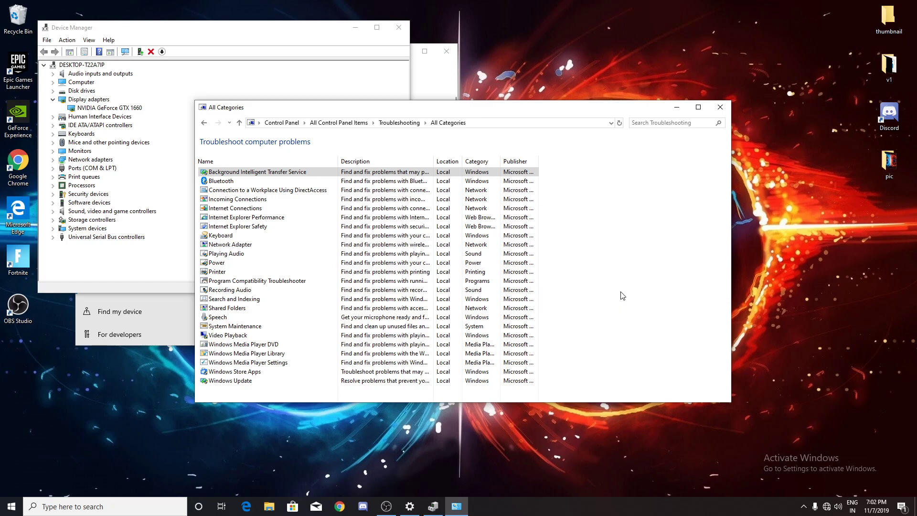
pyautogui.moveTo(449, 464)
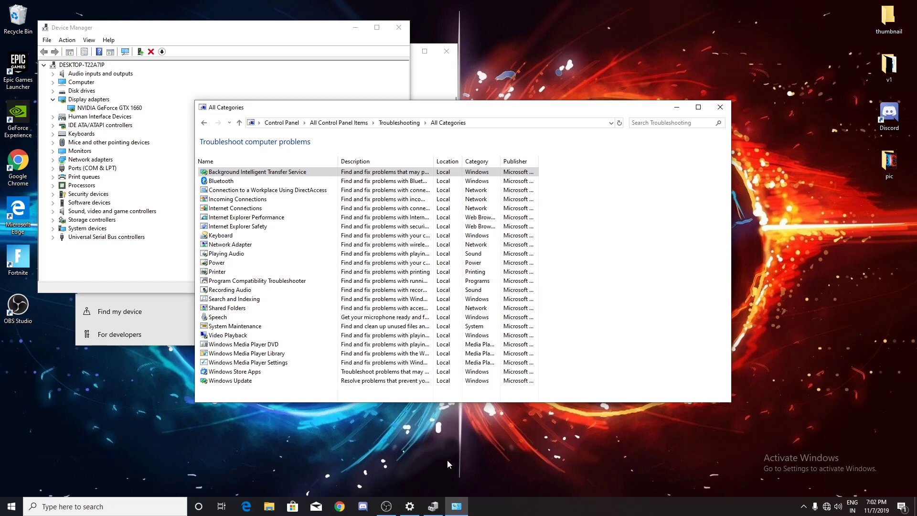
pyautogui.moveTo(653, 269)
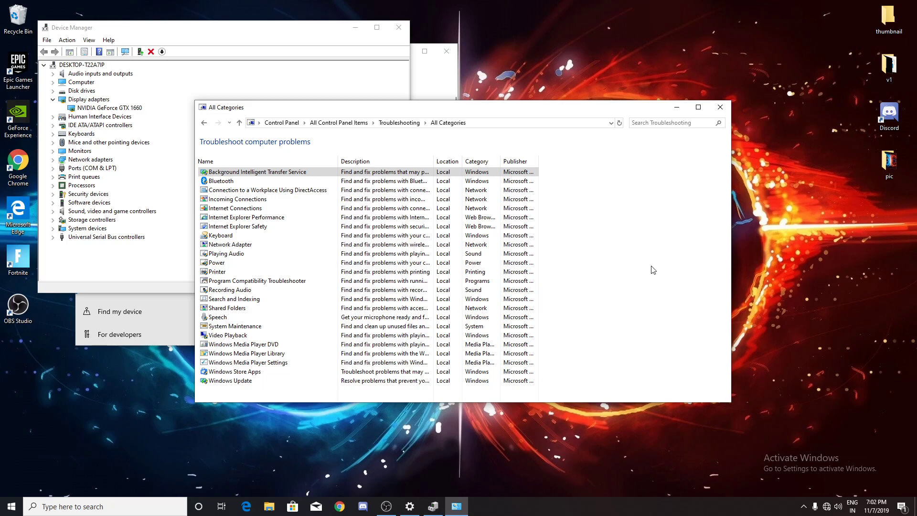
pyautogui.moveTo(659, 236)
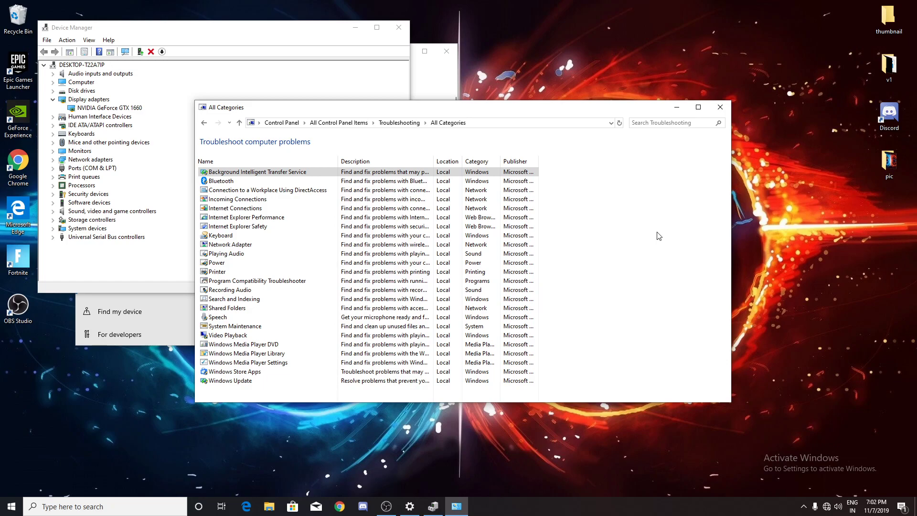
pyautogui.moveTo(638, 244)
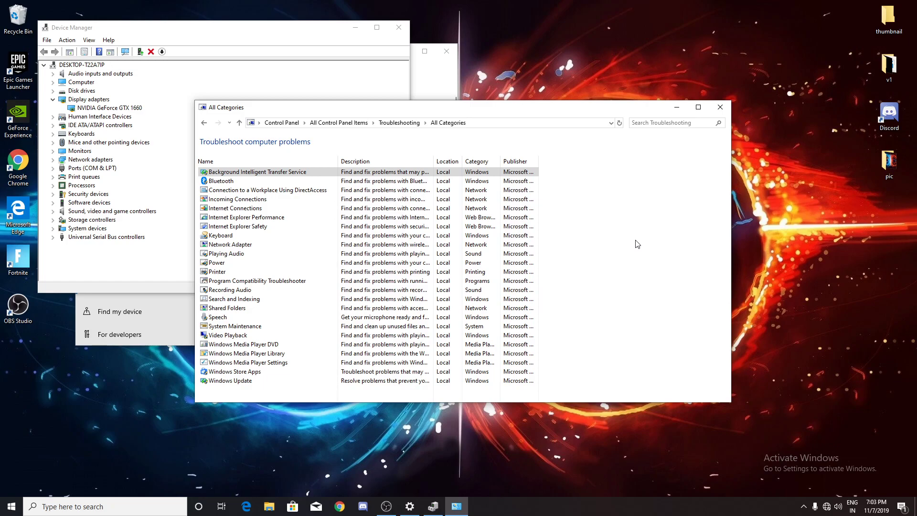
pyautogui.moveTo(687, 223)
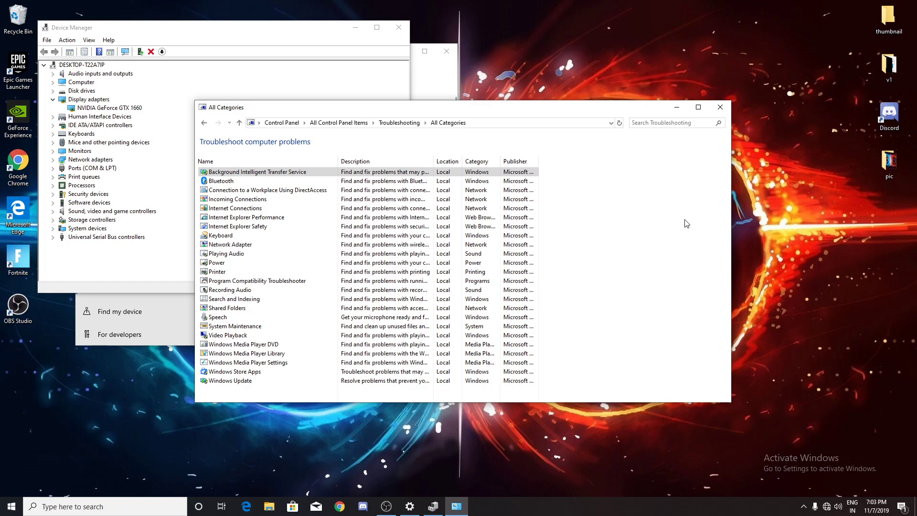
pyautogui.moveTo(672, 217)
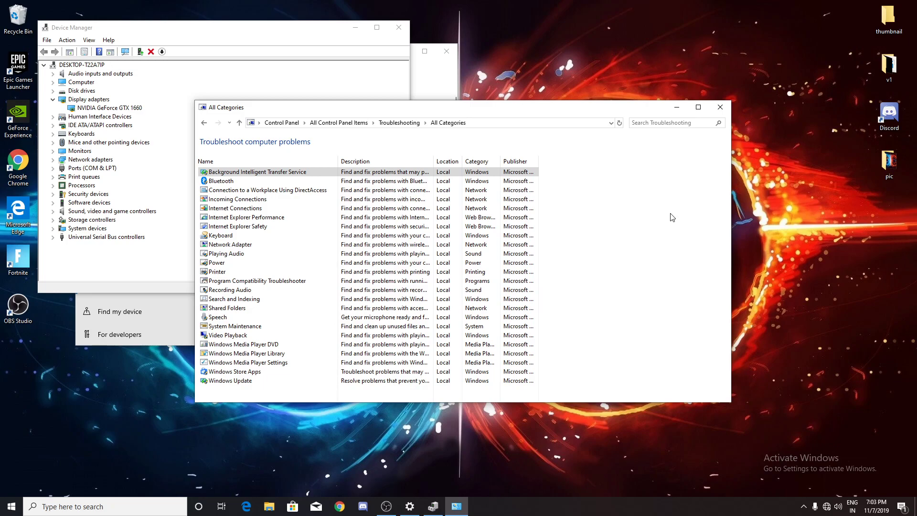
pyautogui.moveTo(677, 106)
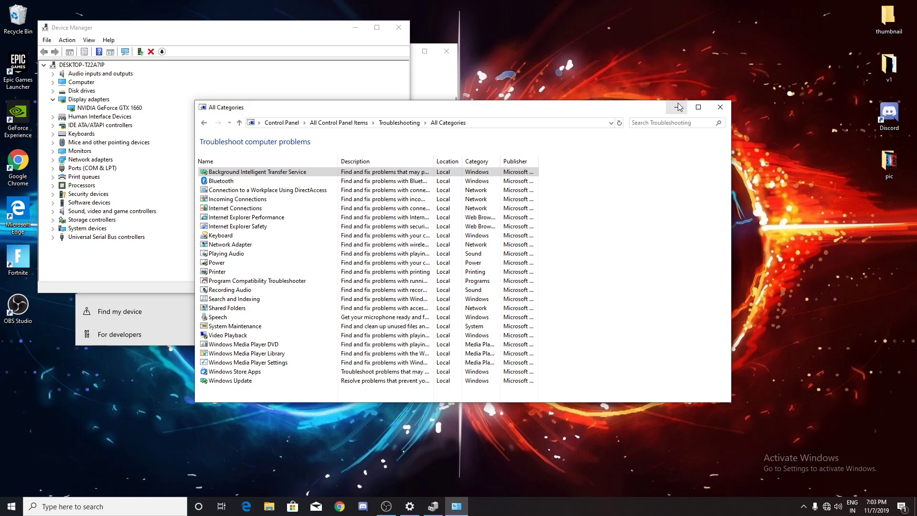
pyautogui.moveTo(674, 106)
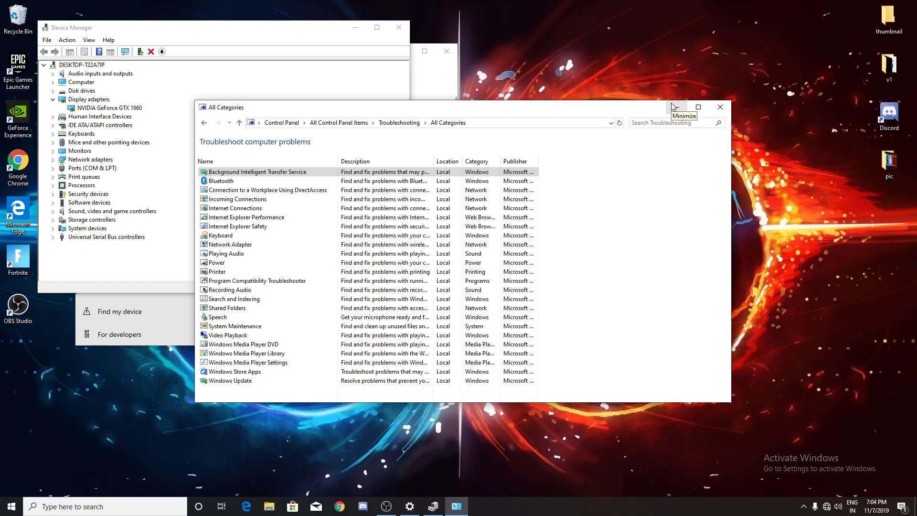
pyautogui.moveTo(675, 107)
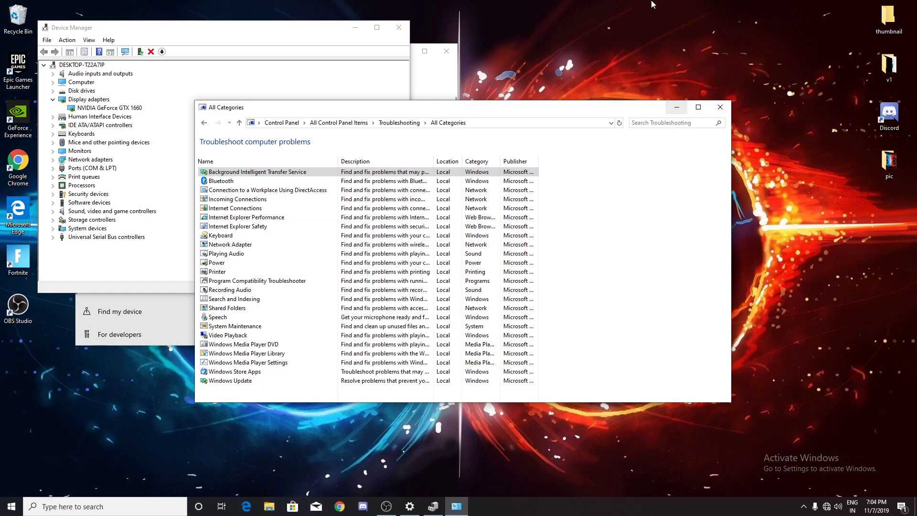
pyautogui.moveTo(668, 20)
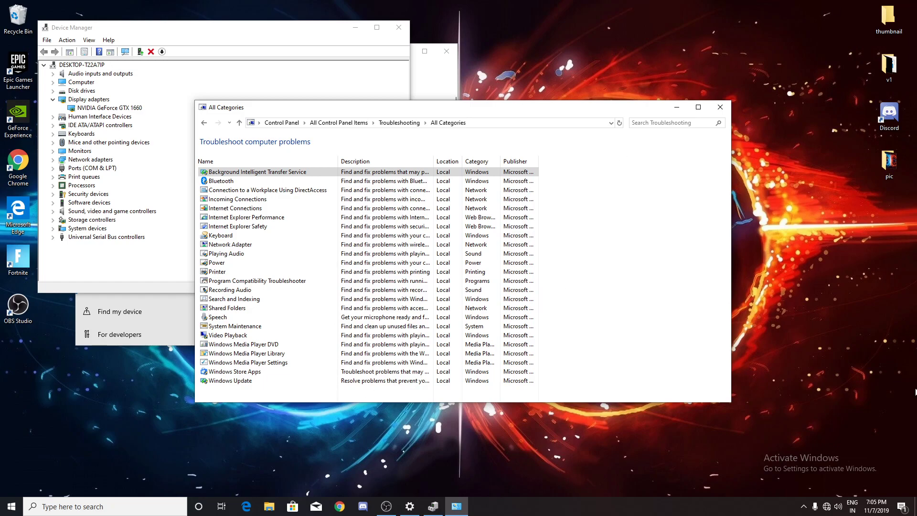
pyautogui.moveTo(254, 201)
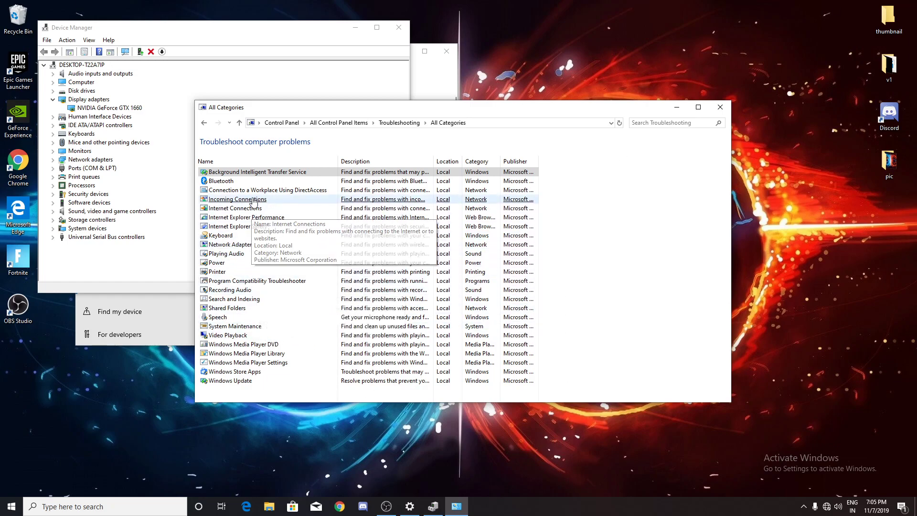
pyautogui.moveTo(346, 290)
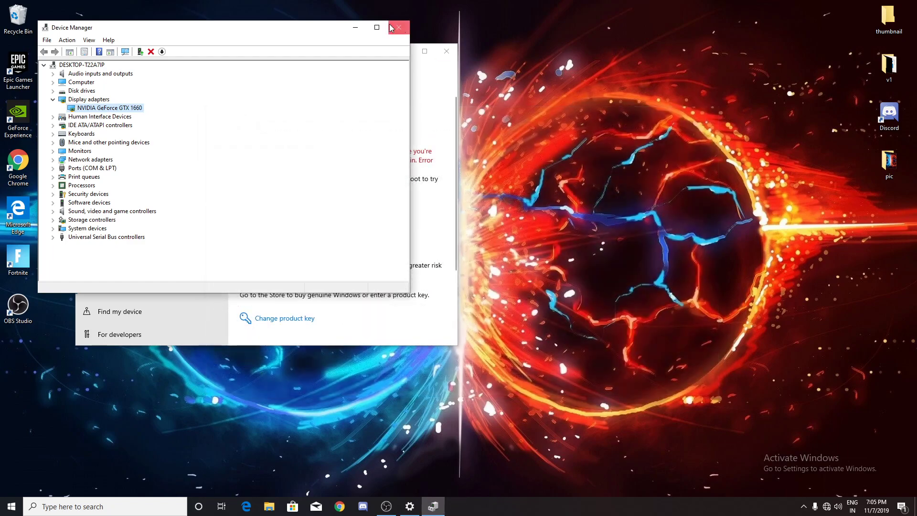
# - Close Device Manager and reopen NVIDIA Control Panel
pyautogui.click(399, 27)
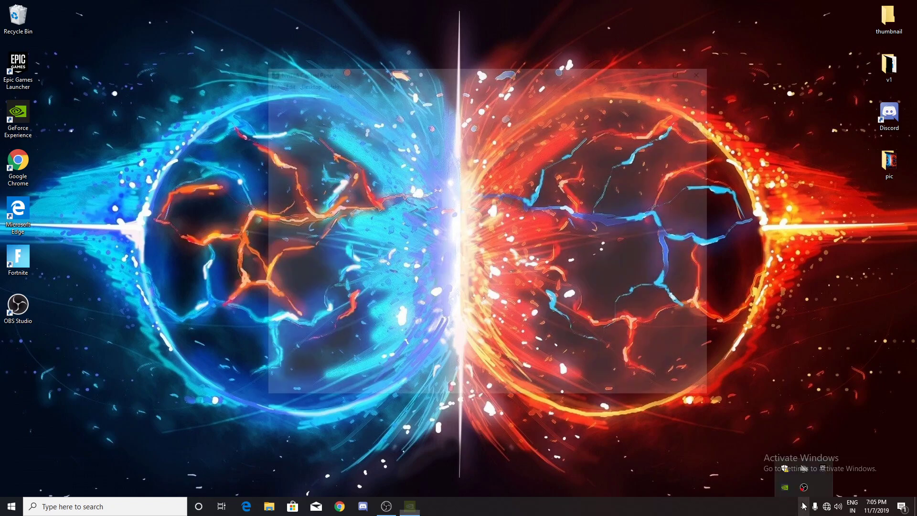
pyautogui.click(327, 80)
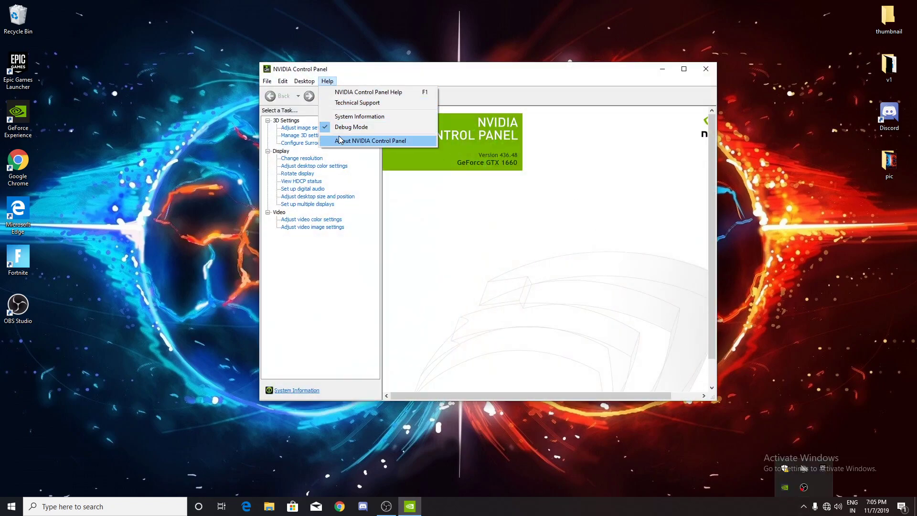
pyautogui.moveTo(670, 71)
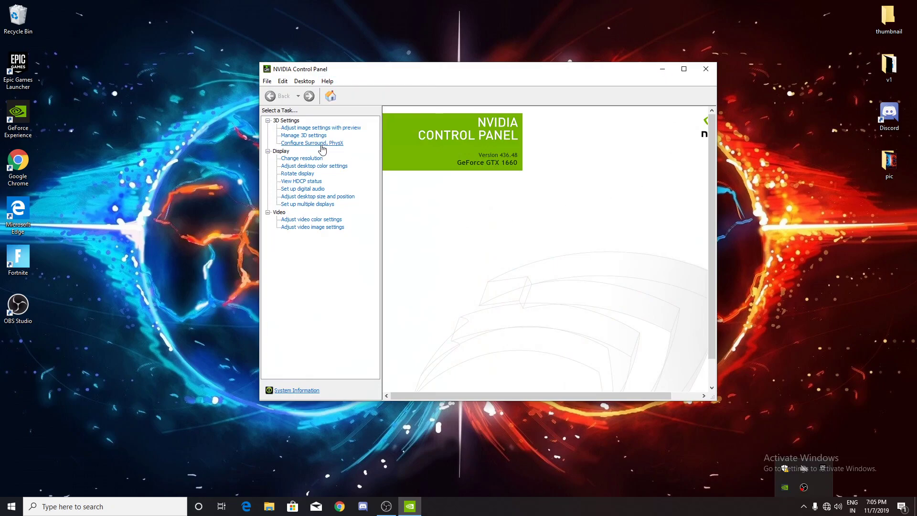
# - Browse 3D settings and resolution, set image settings to 'Let the 3D application decide', then close
pyautogui.click(303, 135)
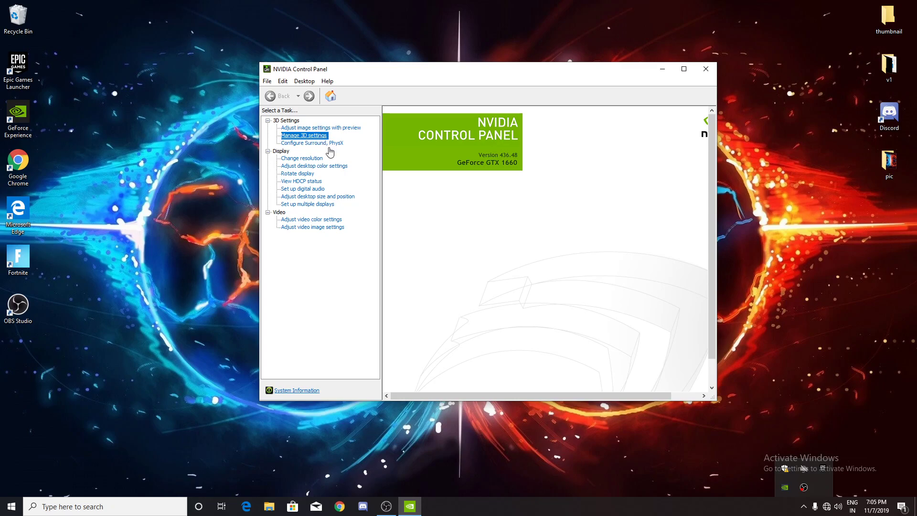
pyautogui.click(301, 158)
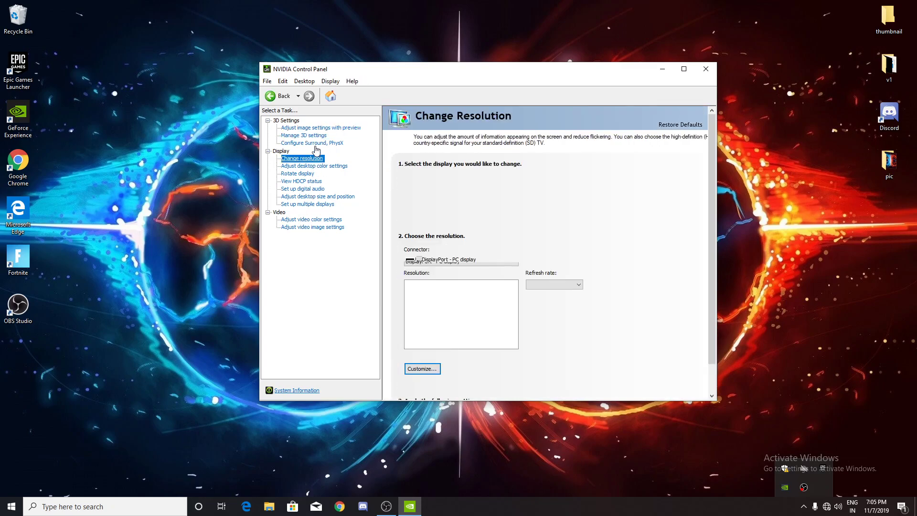
pyautogui.click(320, 127)
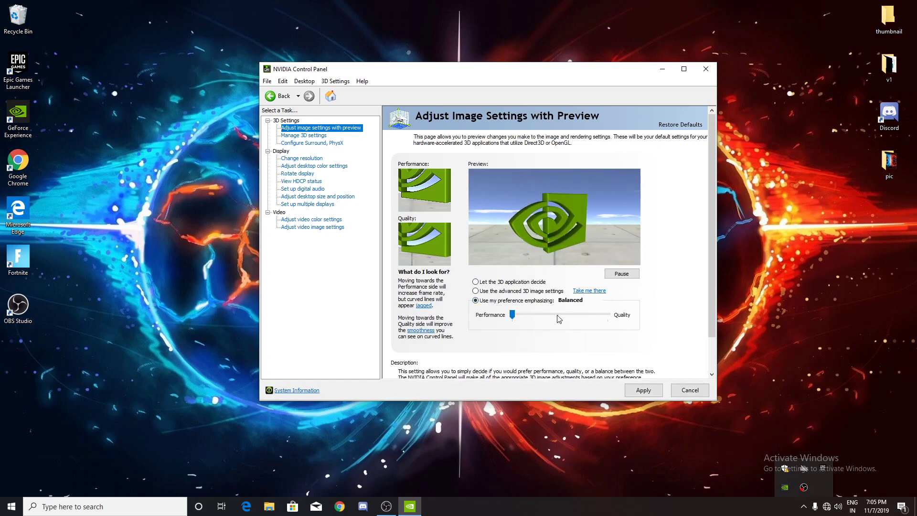
pyautogui.click(475, 281)
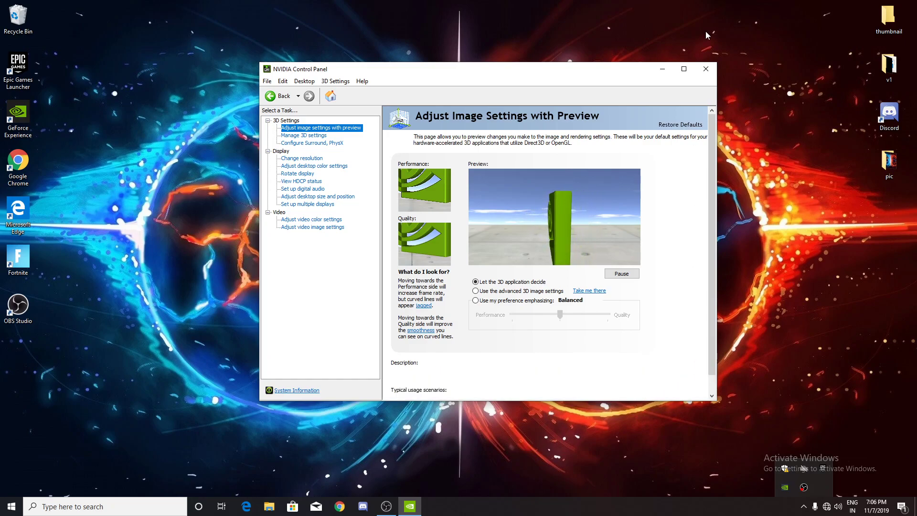
pyautogui.click(705, 69)
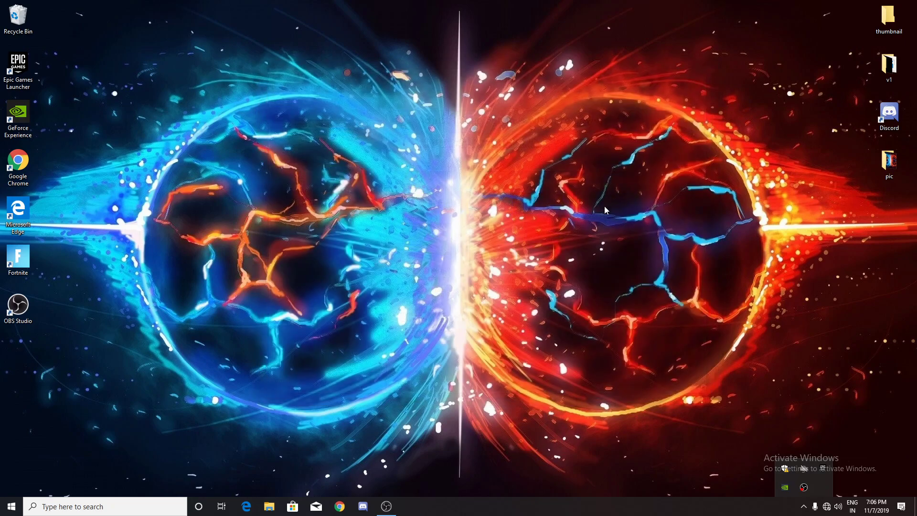
pyautogui.moveTo(352, 129)
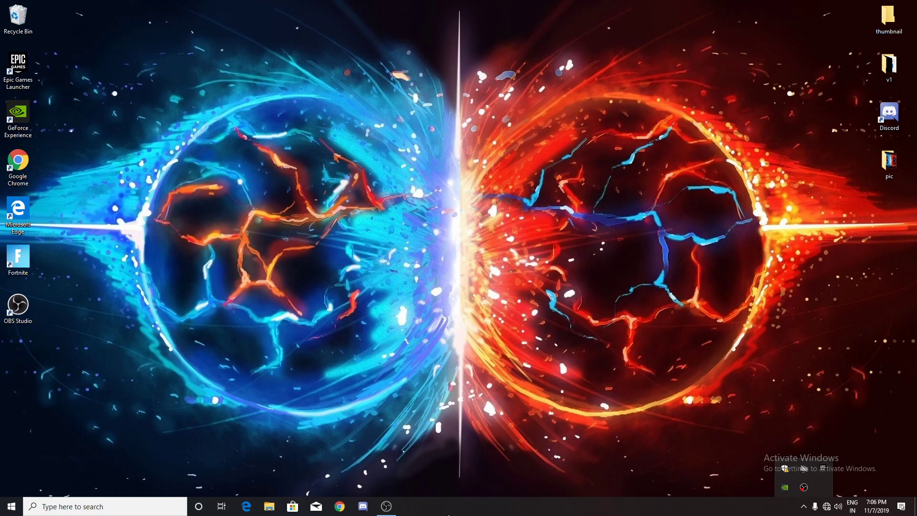
pyautogui.moveTo(518, 206)
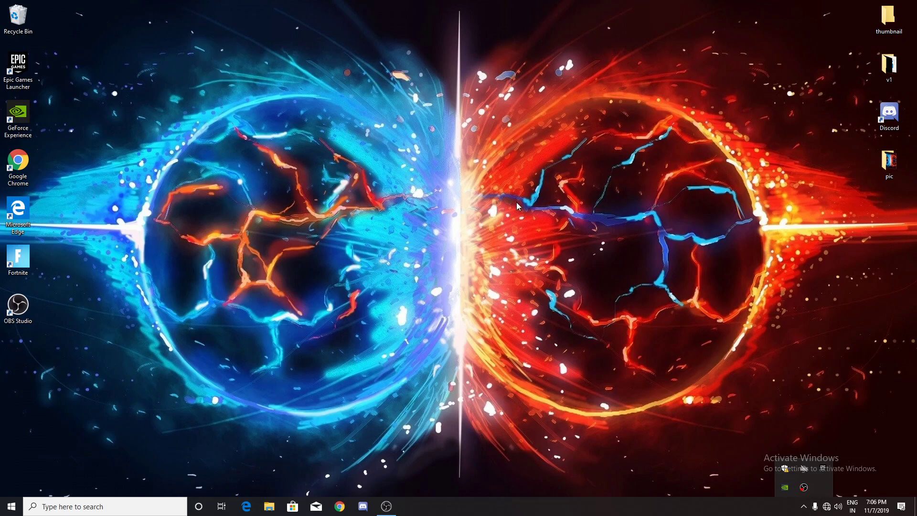
pyautogui.moveTo(420, 233)
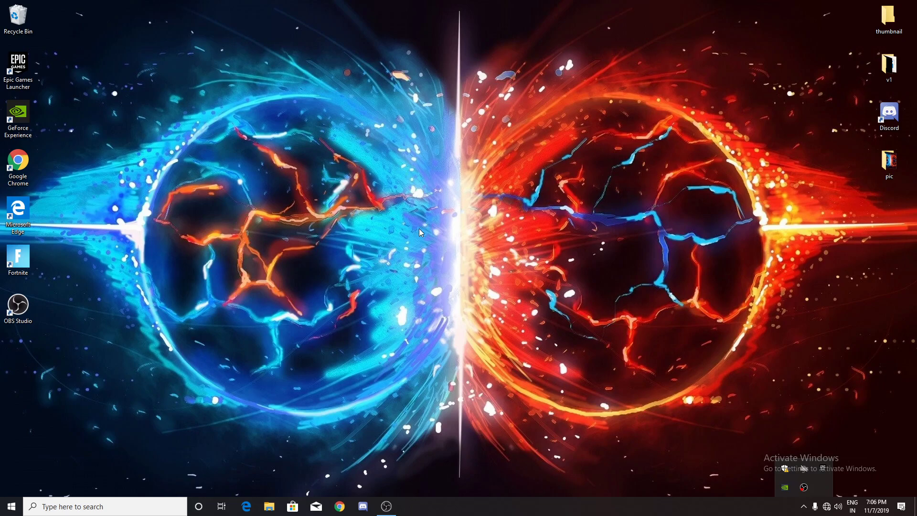
pyautogui.moveTo(511, 303)
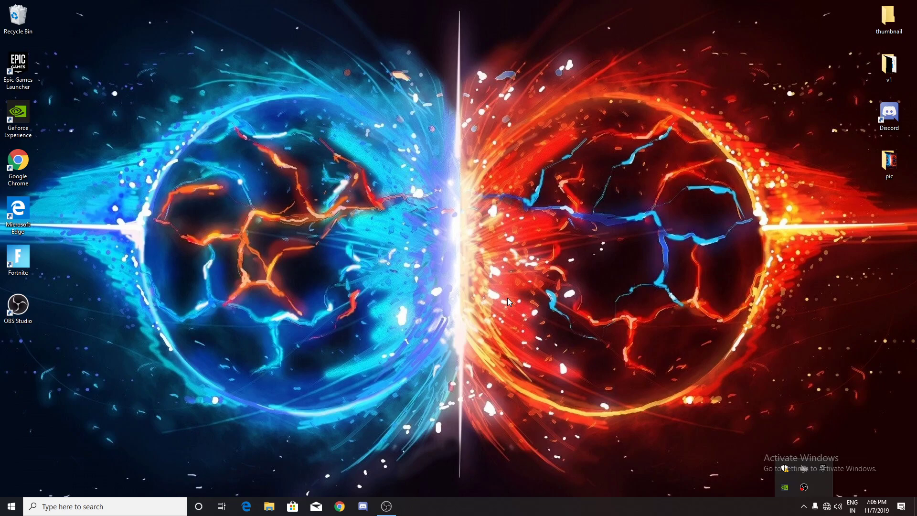
pyautogui.moveTo(696, 456)
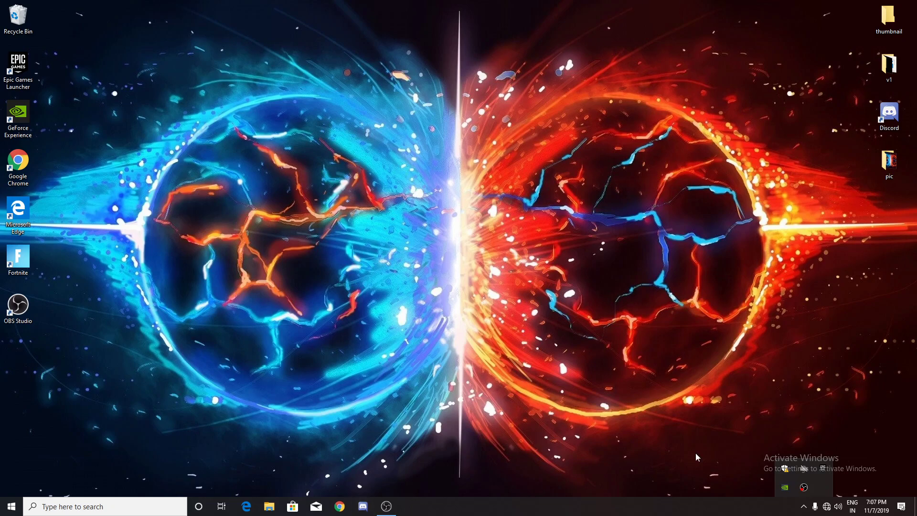
pyautogui.moveTo(606, 453)
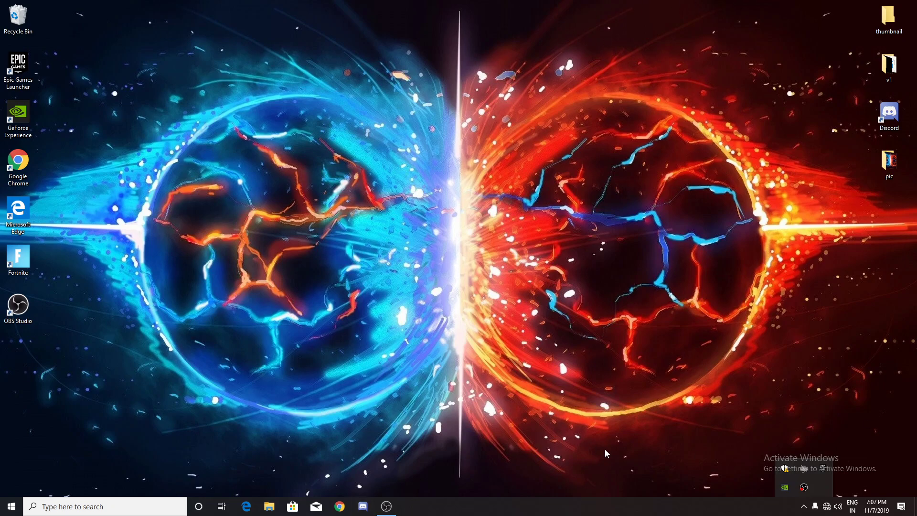
pyautogui.moveTo(172, 324)
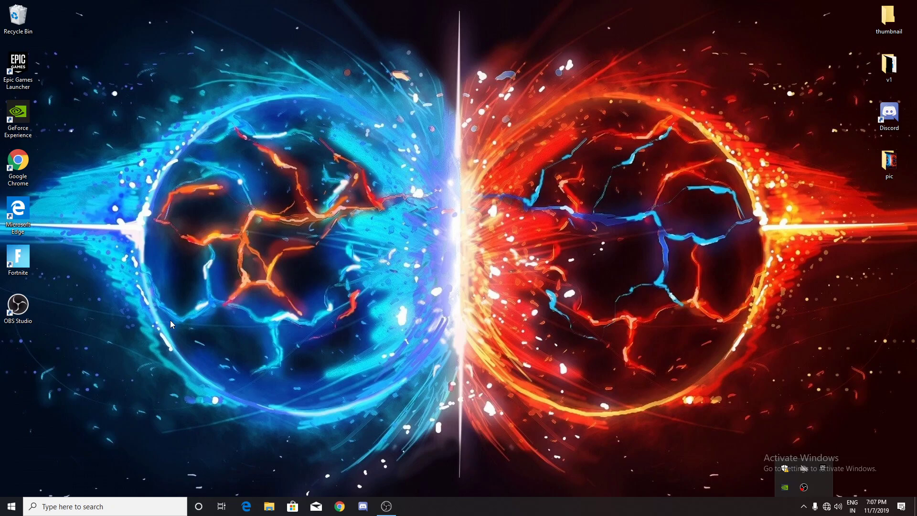
pyautogui.moveTo(851, 132)
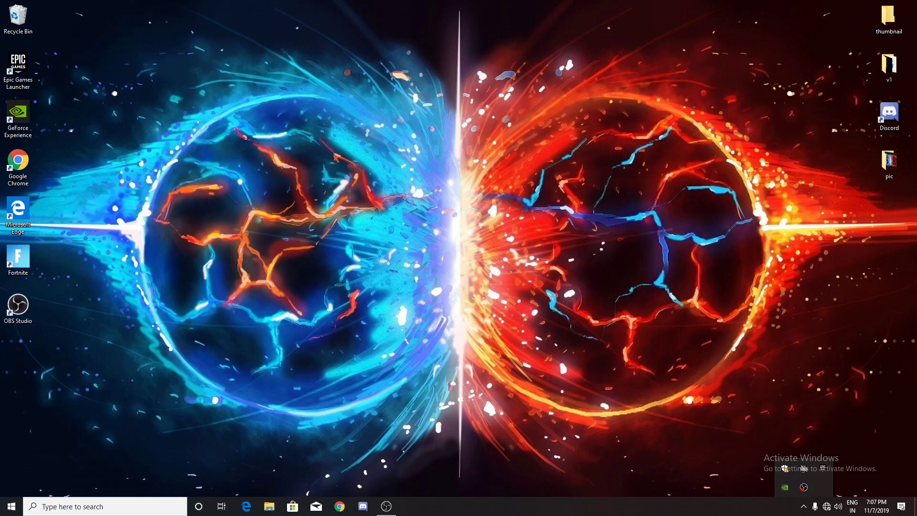
pyautogui.moveTo(291, 88)
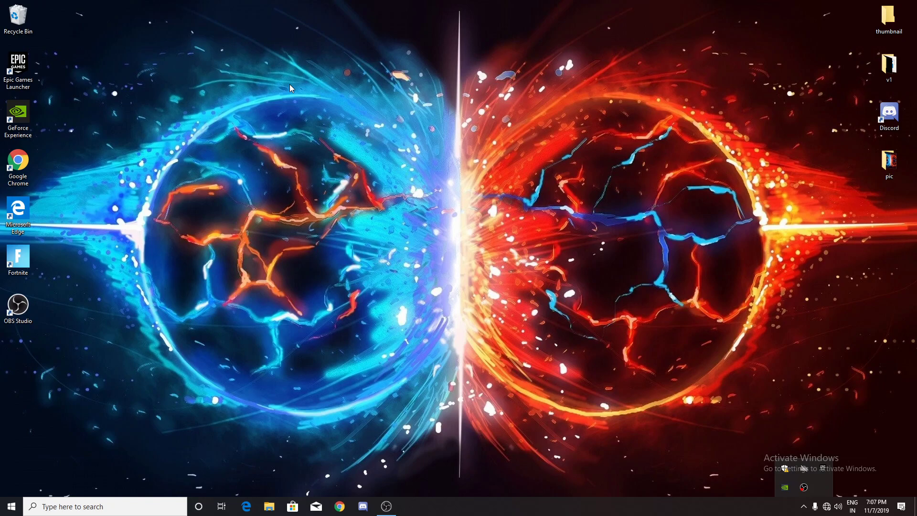
pyautogui.moveTo(19, 17)
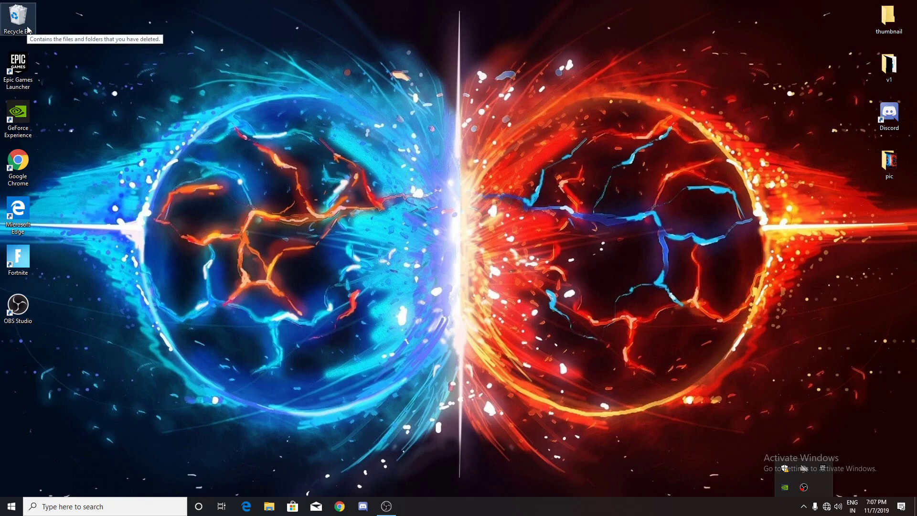
pyautogui.moveTo(39, 6)
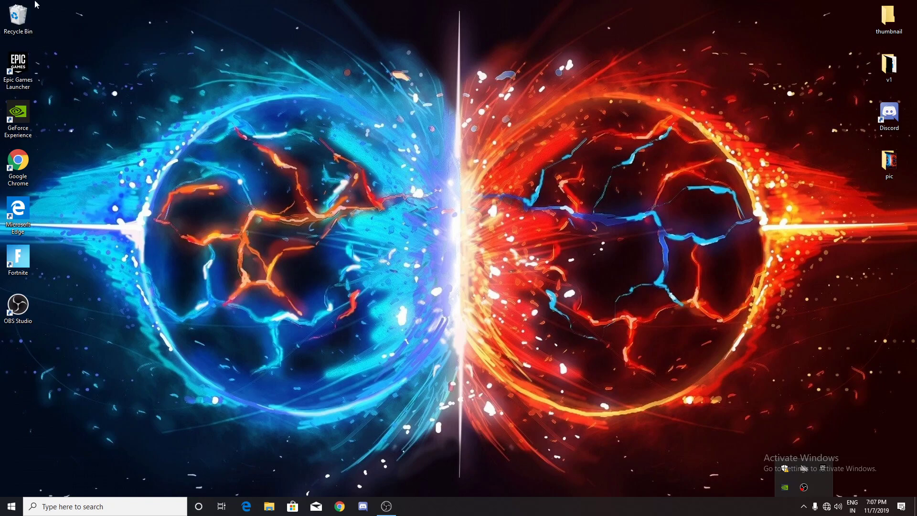
pyautogui.moveTo(644, 461)
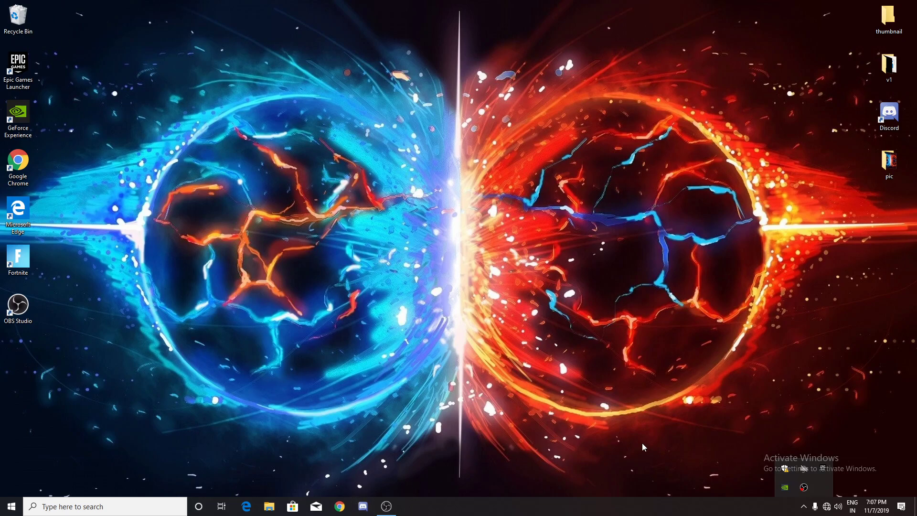
pyautogui.moveTo(452, 368)
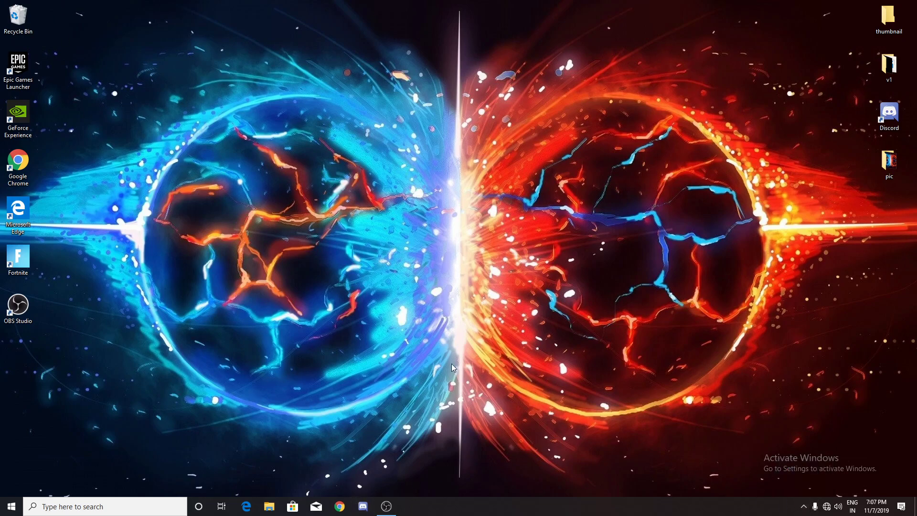
pyautogui.moveTo(387, 507)
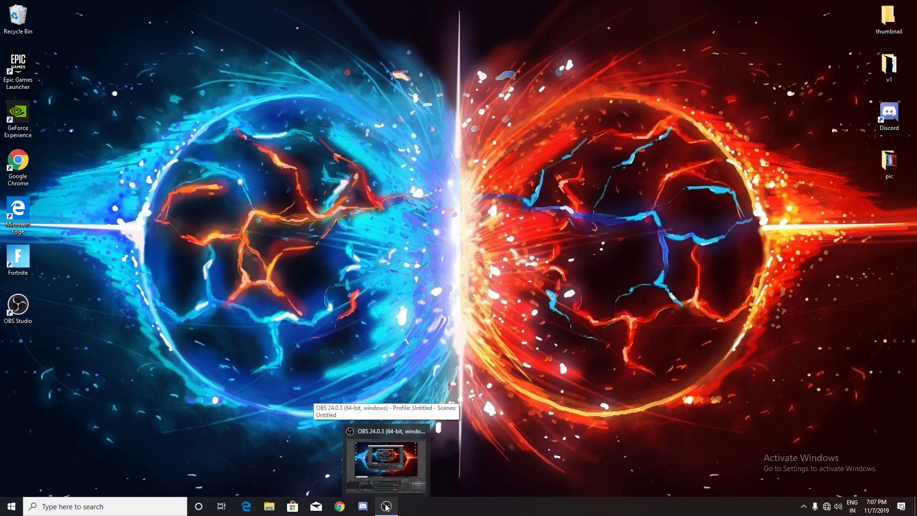